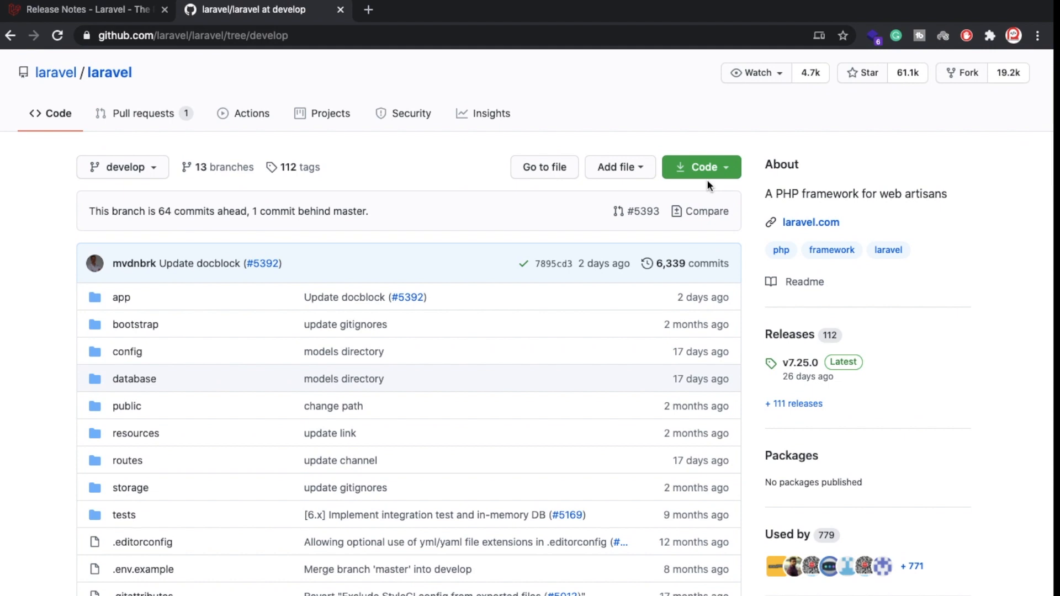
Step: Reveal and copy the laravel/laravel repository's HTTPS clone address
{"action": "left_click", "coordinate": [701, 167]}
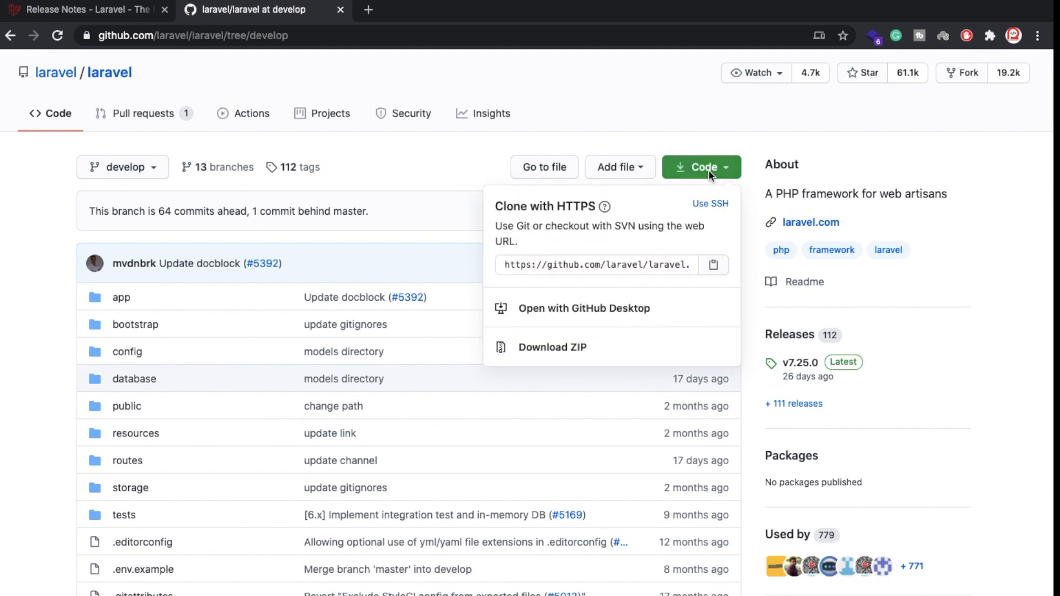
{"action": "left_click", "coordinate": [595, 264]}
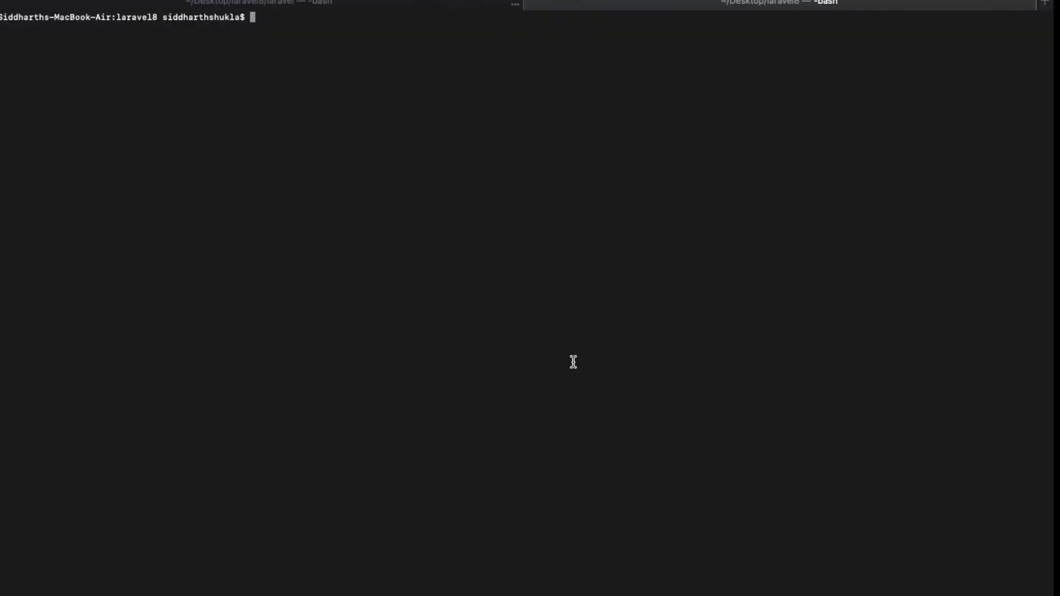
{"action": "type", "text": "c"}
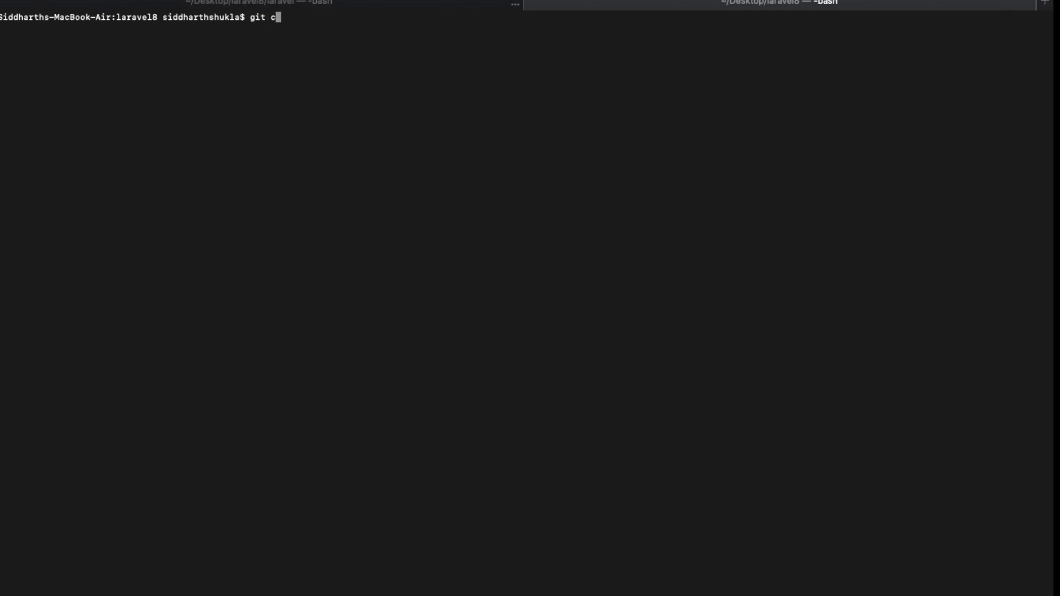
{"action": "type", "text": "lone -"}
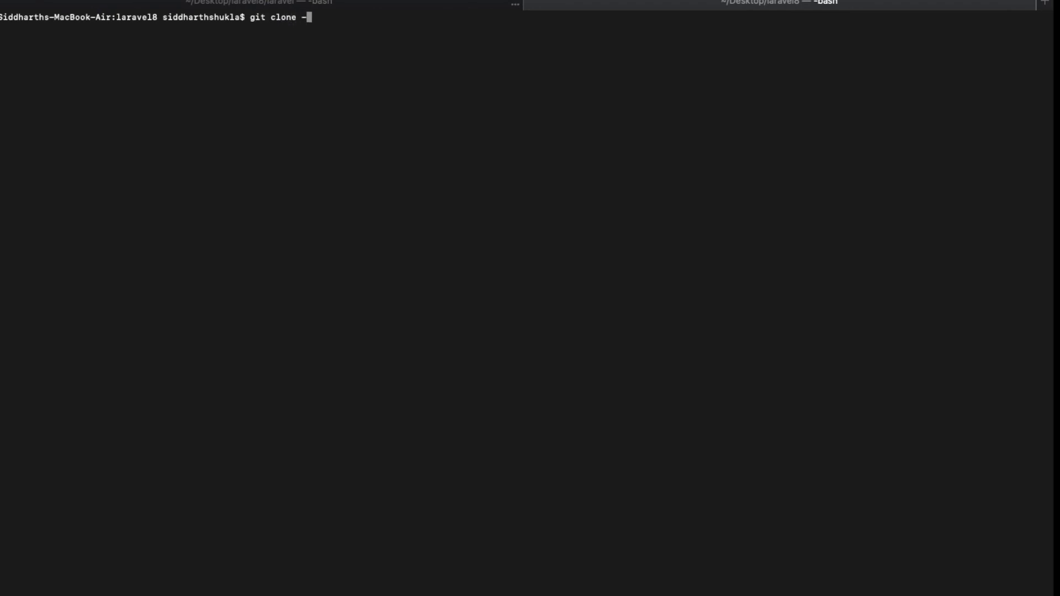
{"action": "type", "text": "b deve"}
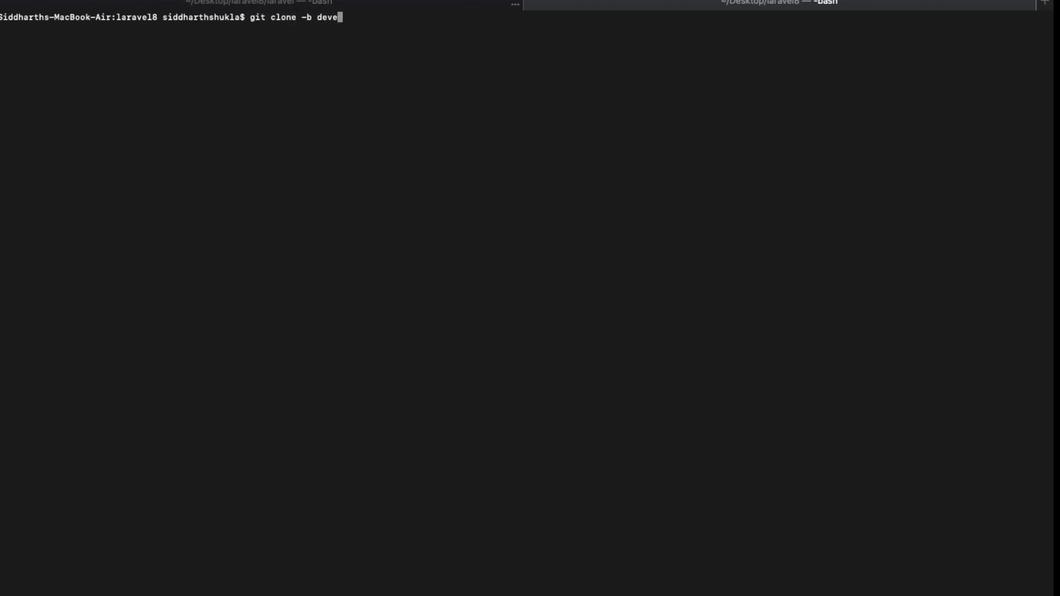
{"action": "type", "text": "lop"}
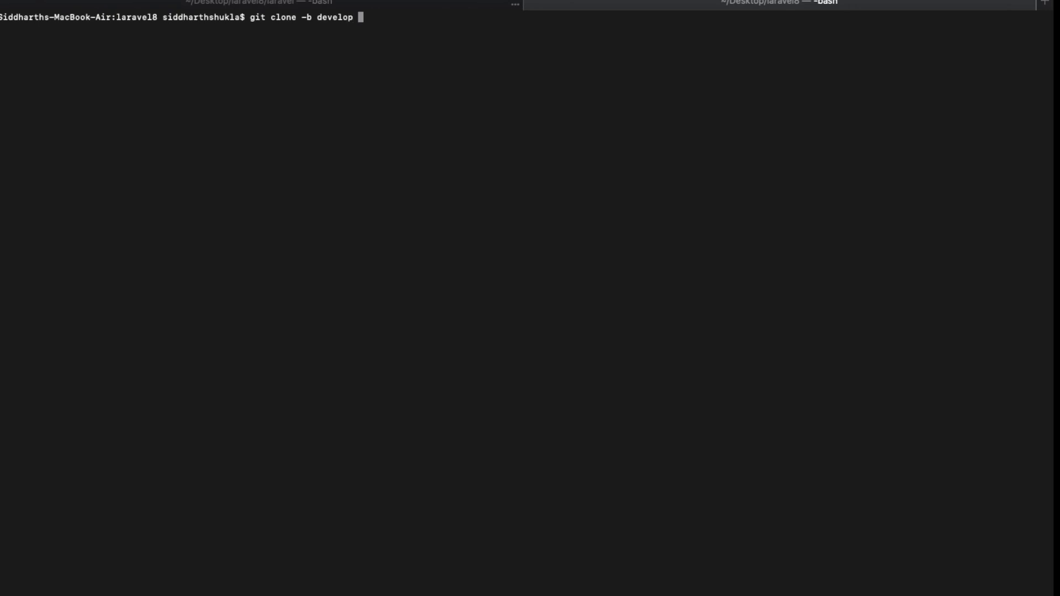
{"action": "type", "text": "https://github.com/laravel/laravel.git"}
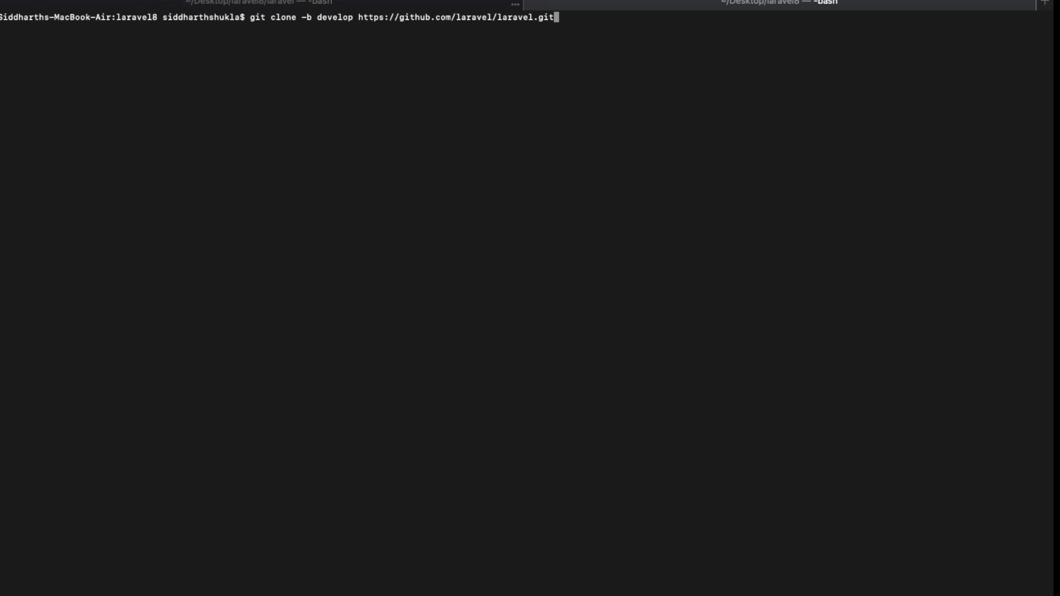
{"action": "scroll", "scroll_direction": "down", "scroll_amount": 3}
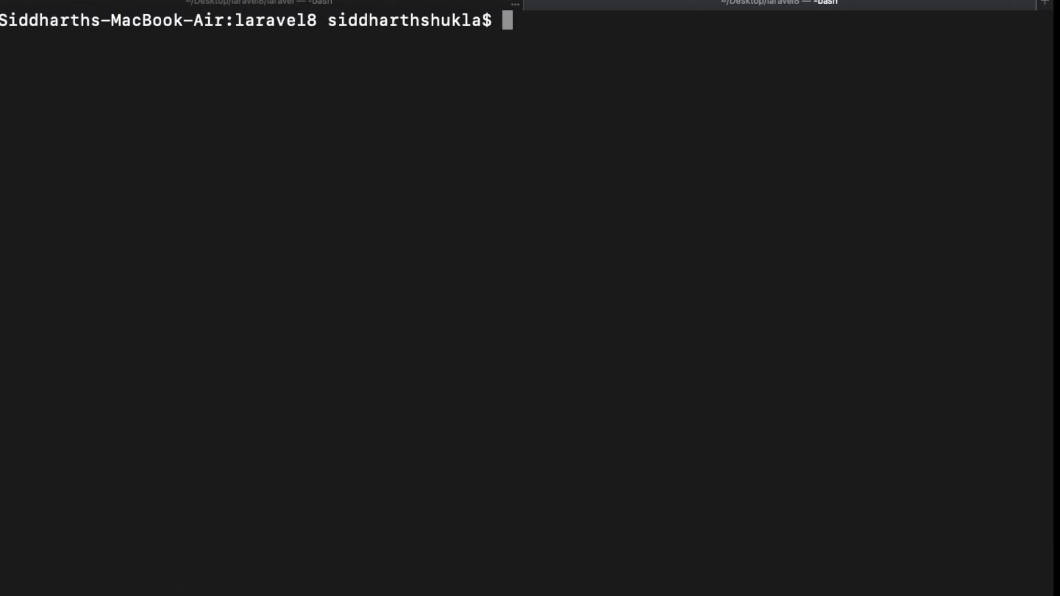
{"action": "type", "text": "git"}
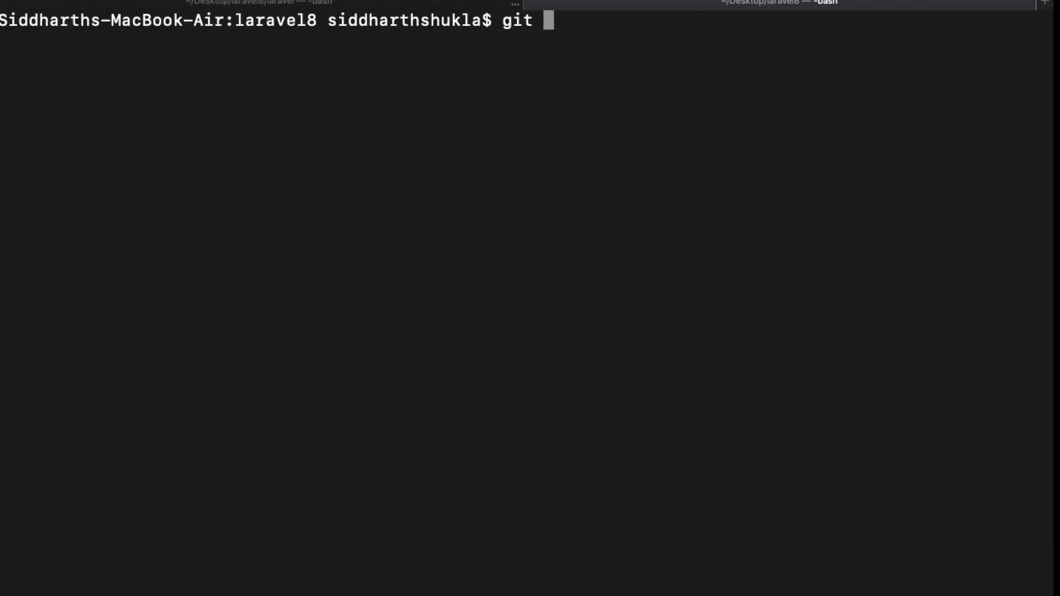
{"action": "type", "text": "clone -b"}
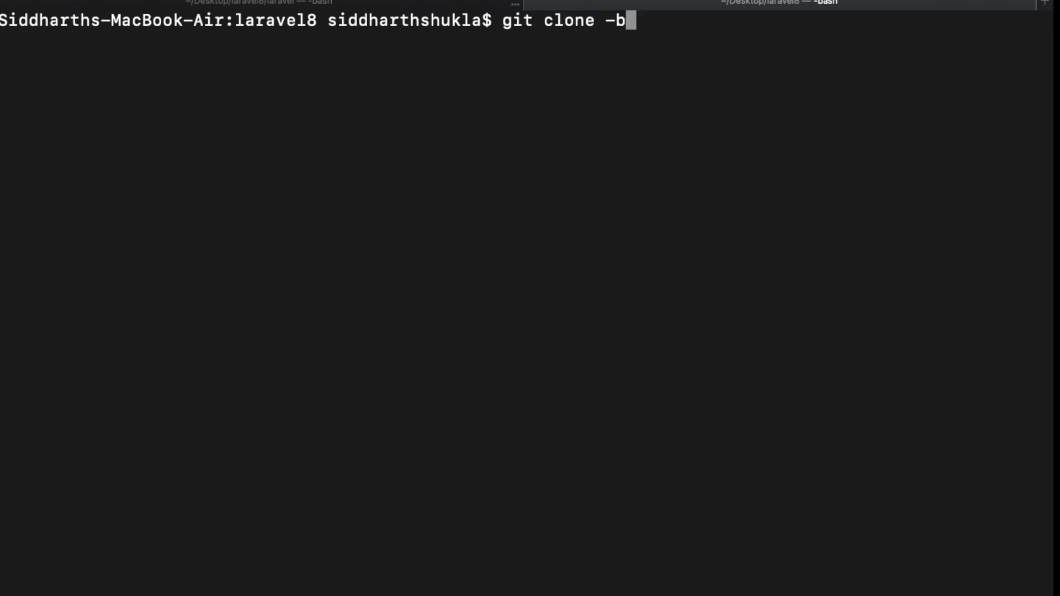
{"action": "type", "text": "deve"}
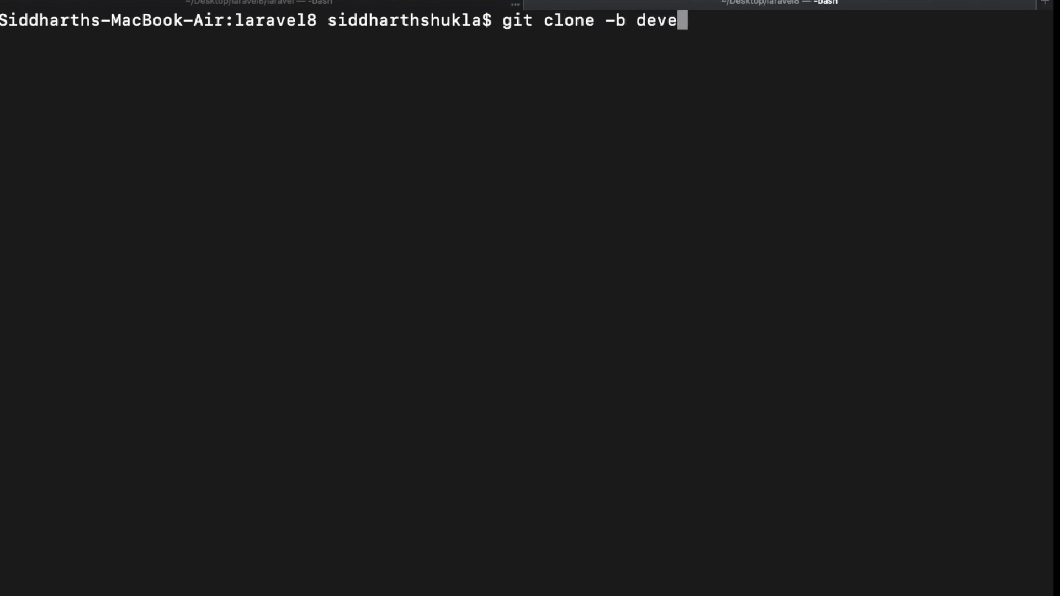
{"action": "type", "text": "lop"}
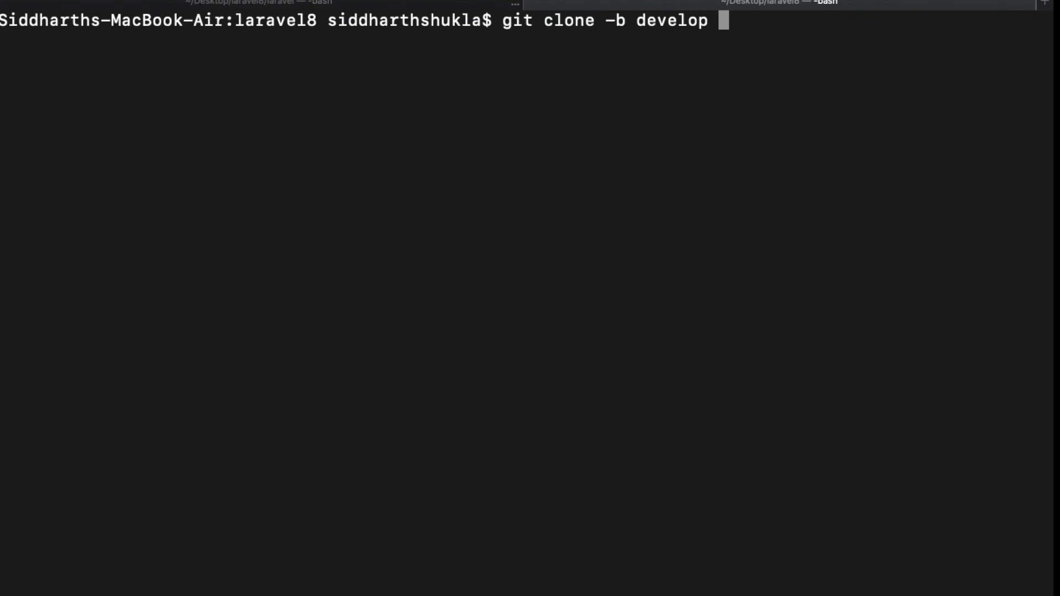
{"action": "type", "text": "https://github.com/laravel/laravel.git"}
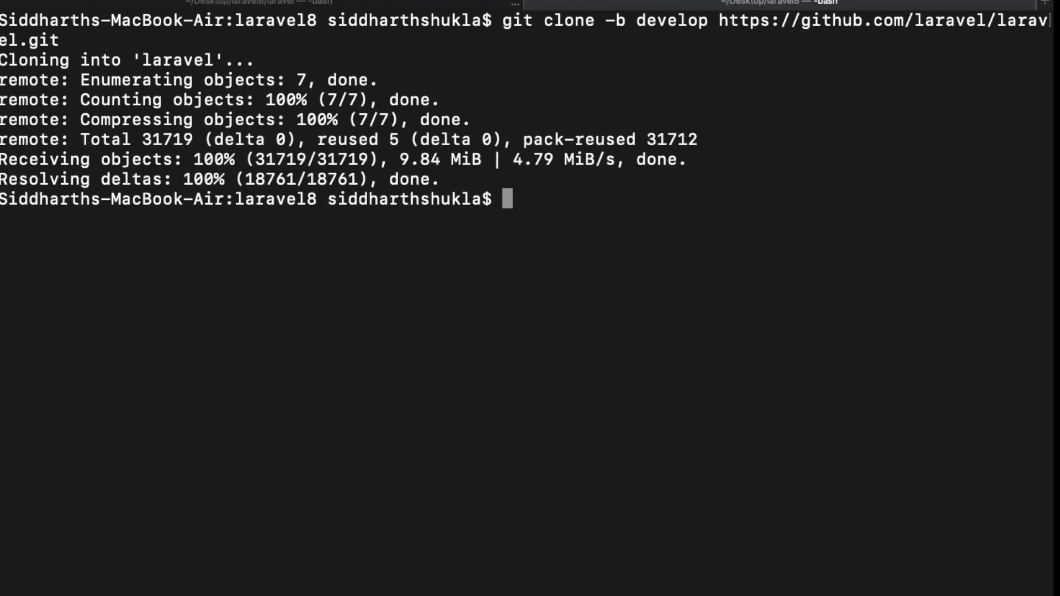
{"action": "mouse_move", "coordinate": [614, 345]}
{"action": "type", "text": "ls"}
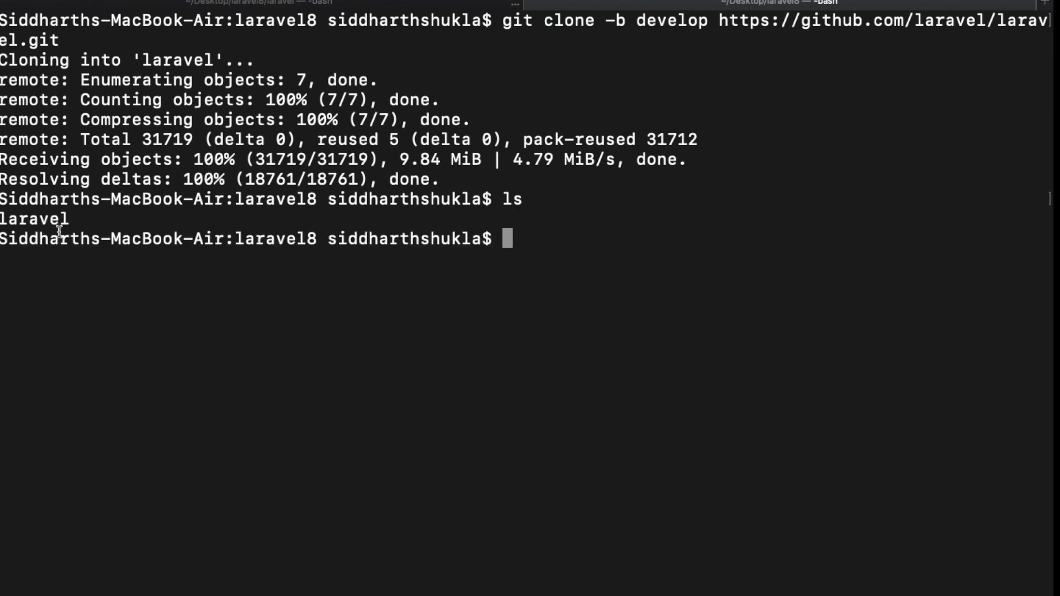
{"action": "mouse_move", "coordinate": [565, 209]}
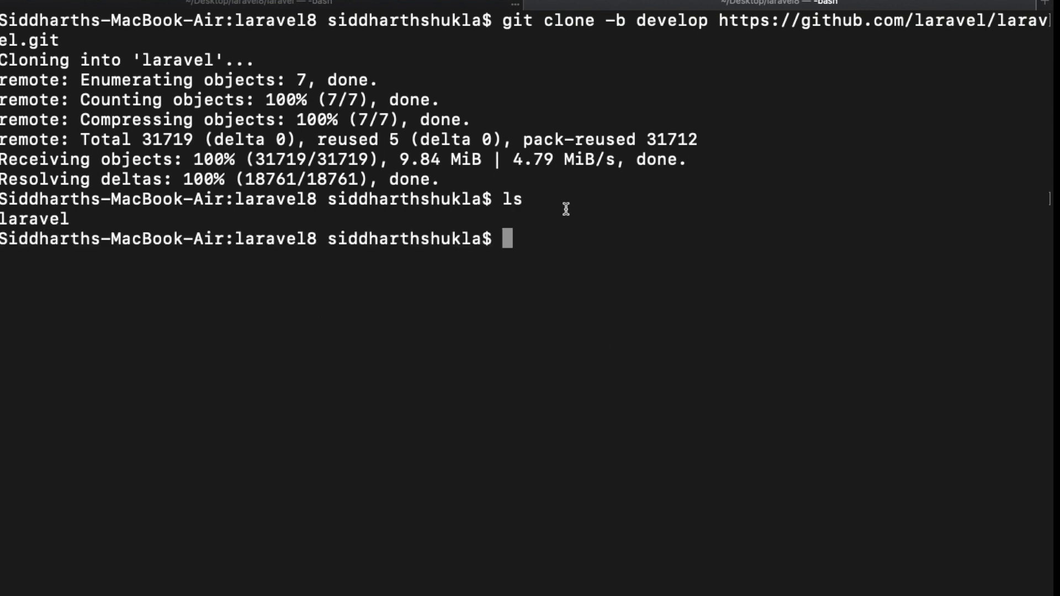
Step: Change into the laravel folder and launch the project in Sublime Text with 'subl .'
{"action": "type", "text": "code"}
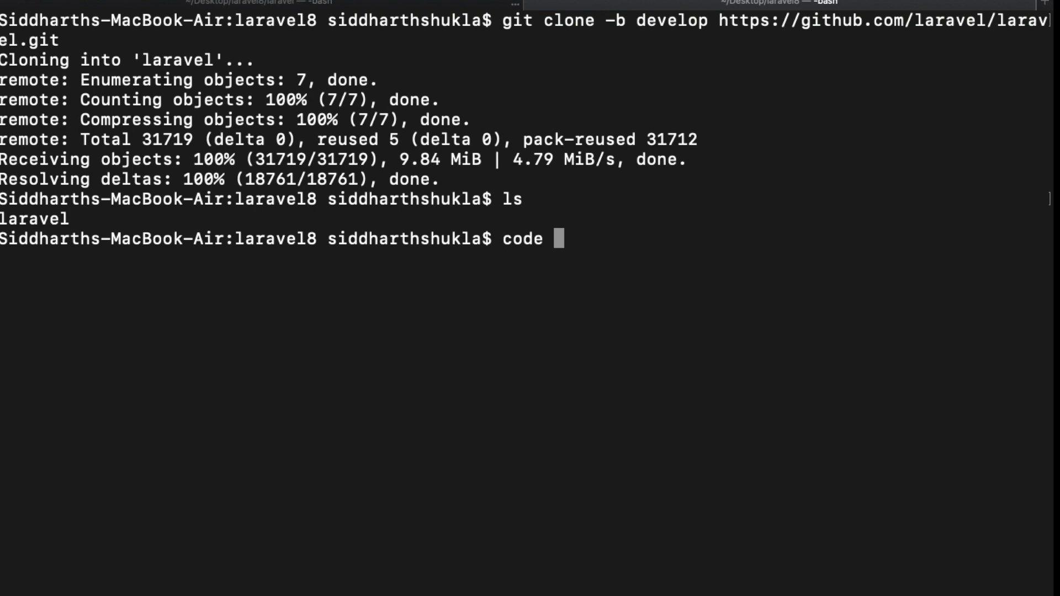
{"action": "type", "text": "cd laravel/"}
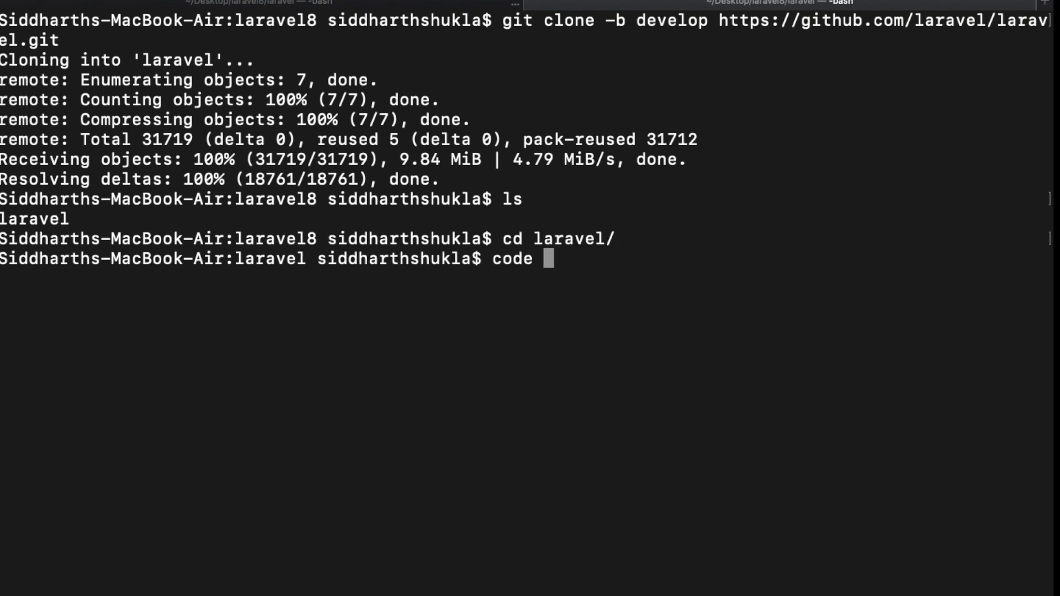
{"action": "type", "text": "sub"}
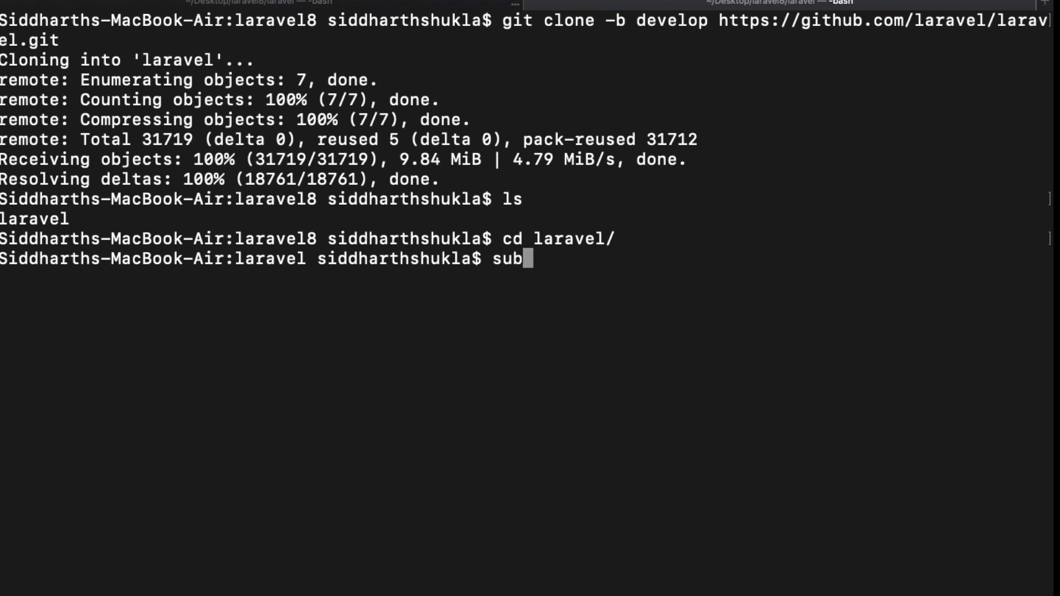
{"action": "type", "text": "l ."}
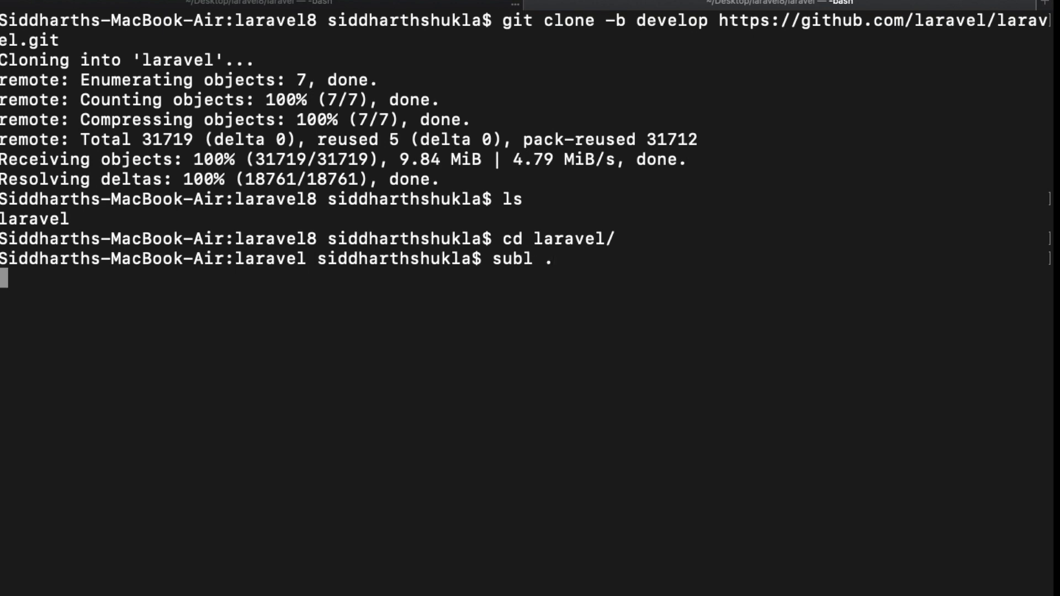
{"action": "key", "text": "Return"}
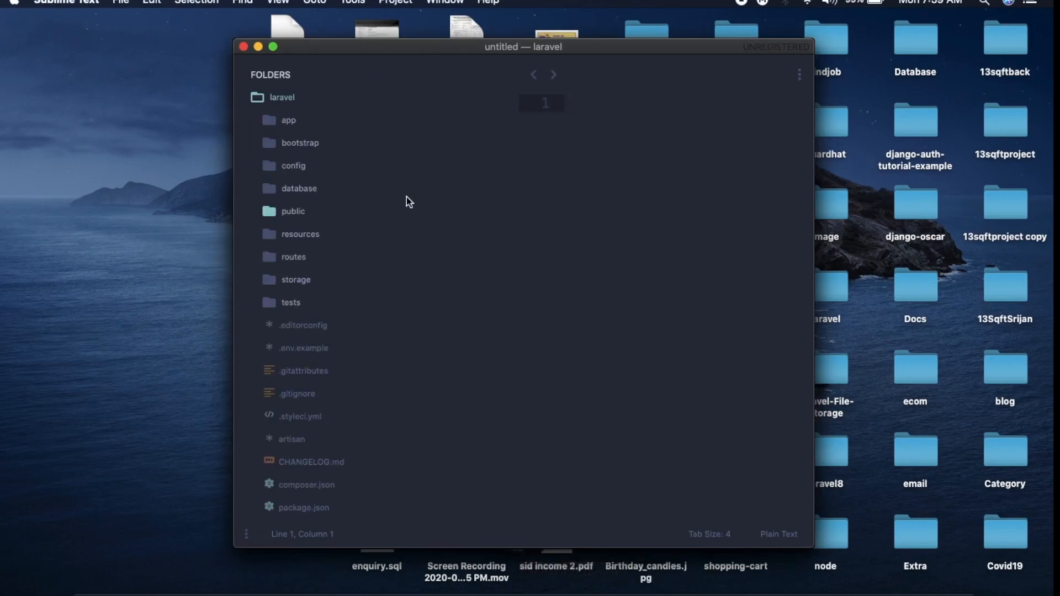
Step: Focus the Sublime Text window to review the project's app, config and routes folders
{"action": "left_click", "coordinate": [273, 47]}
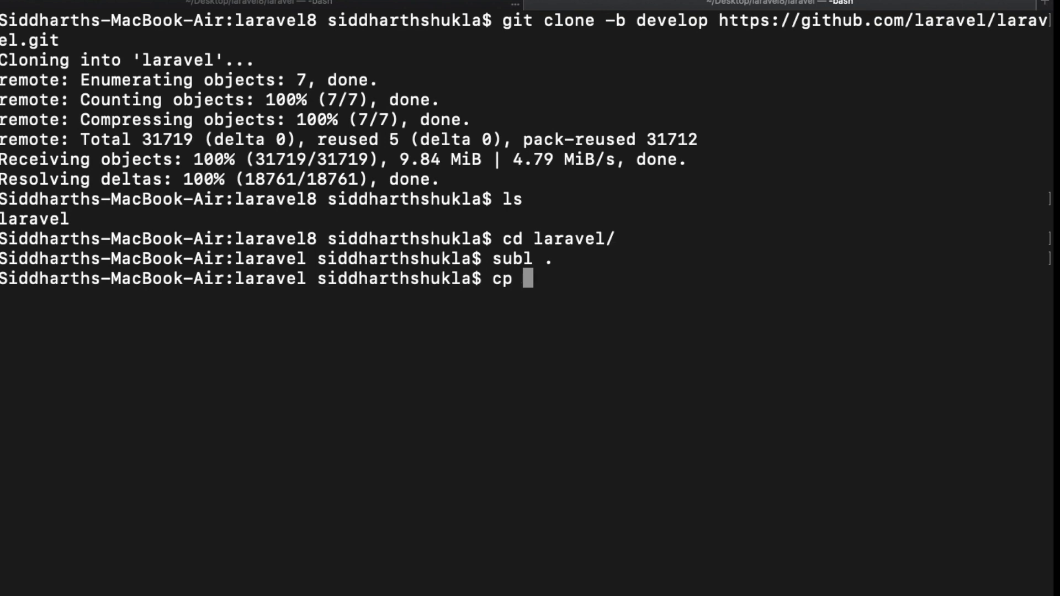
Step: Copy .env.example to .env with 'cp .env.example .env'
{"action": "type", "text": "e"}
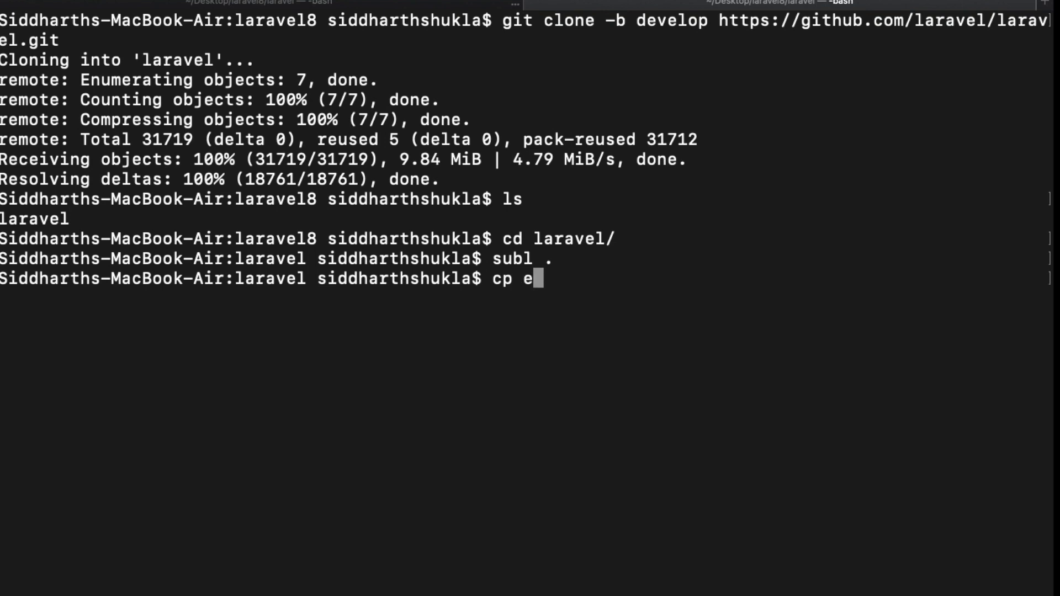
{"action": "type", "text": ".n"}
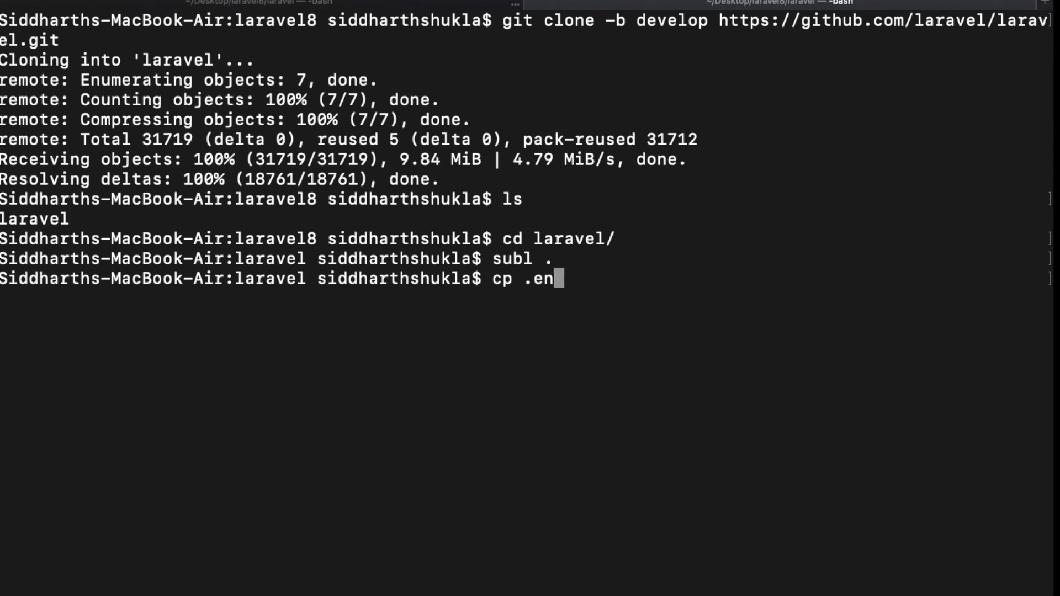
{"action": "type", "text": "v.example .env"}
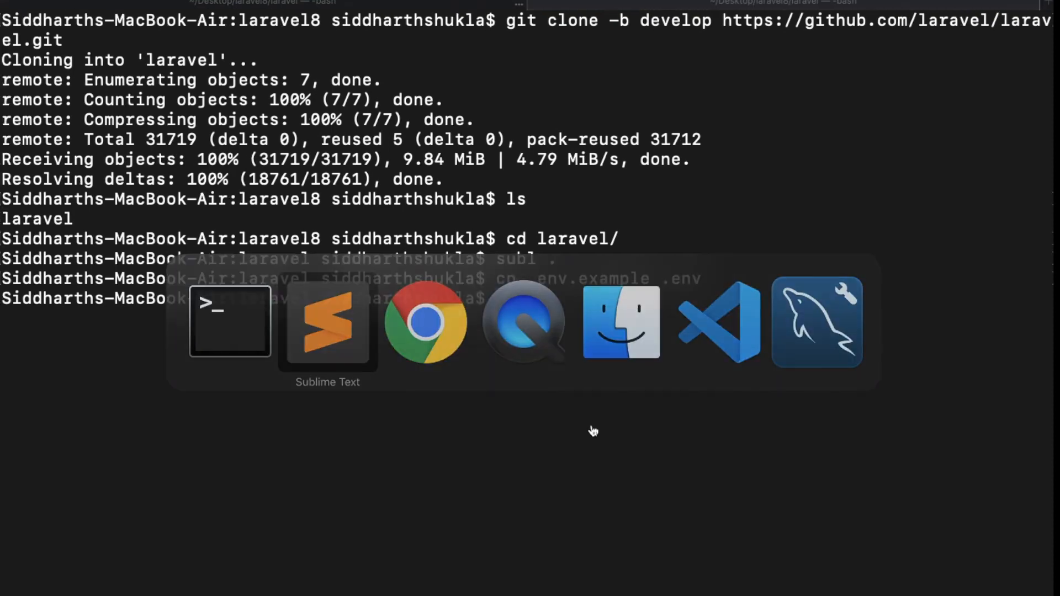
Step: Run 'composer install' to start pulling the project's dependencies
{"action": "left_click", "coordinate": [328, 323]}
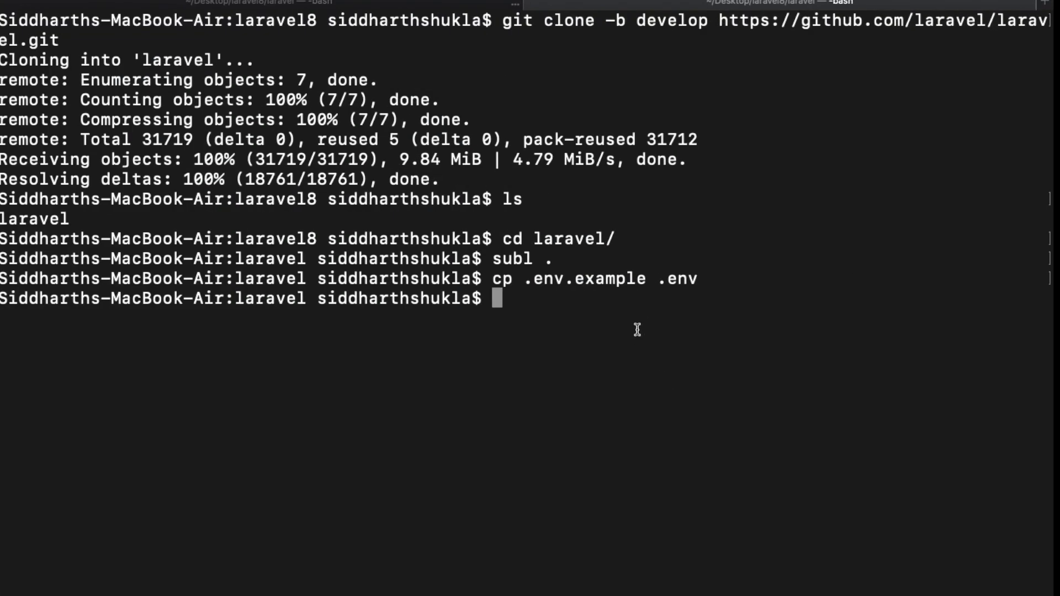
{"action": "type", "text": "composer"}
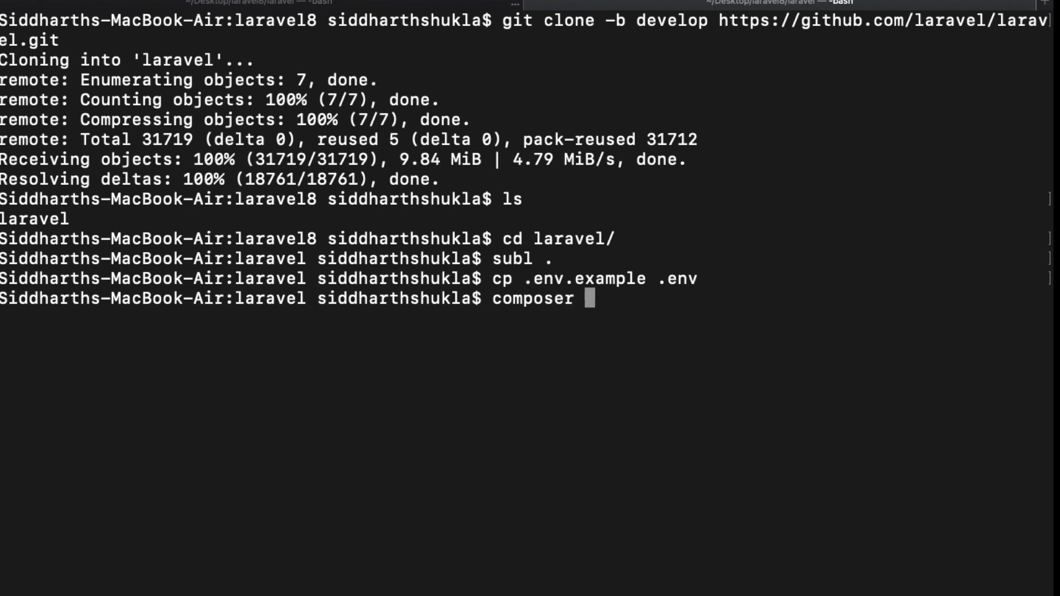
{"action": "type", "text": "install"}
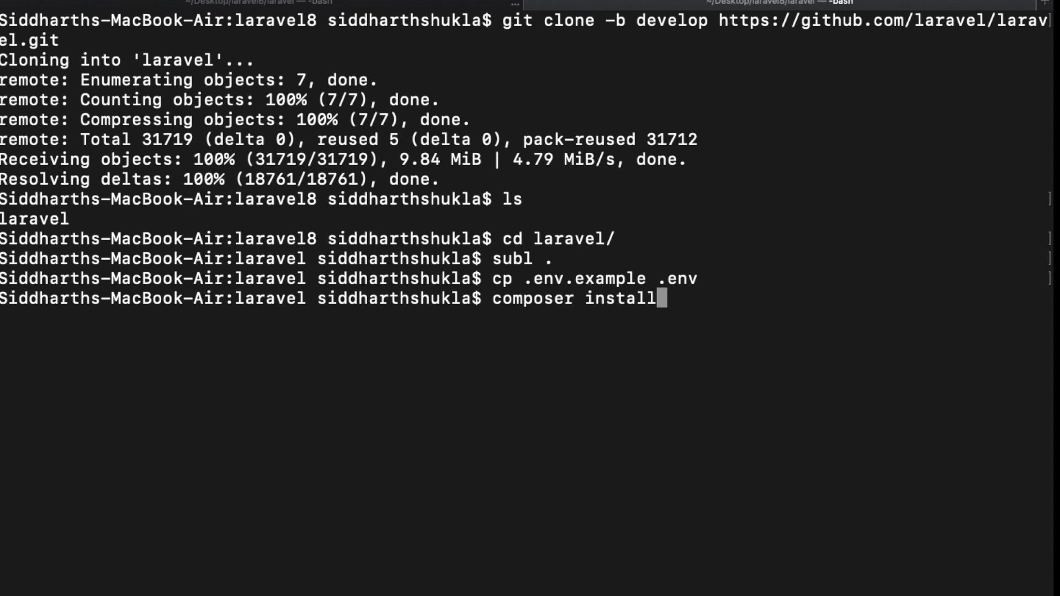
{"action": "key", "text": "Return"}
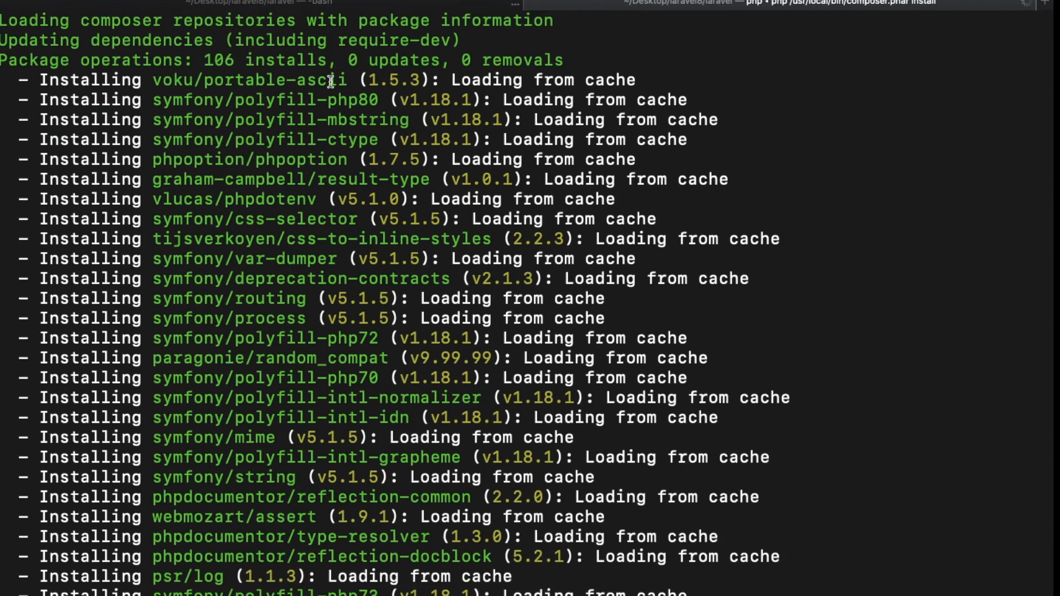
Step: Scroll through the composer output as the 106 packages finish installing
{"action": "scroll", "scroll_direction": "down", "scroll_amount": 3}
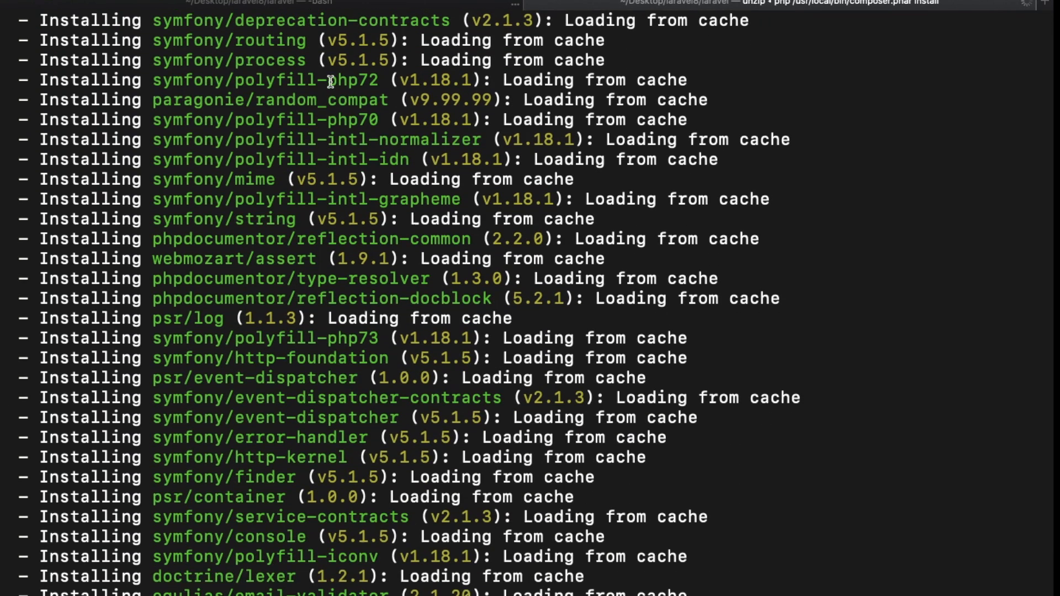
{"action": "scroll", "scroll_direction": "down", "scroll_amount": 3}
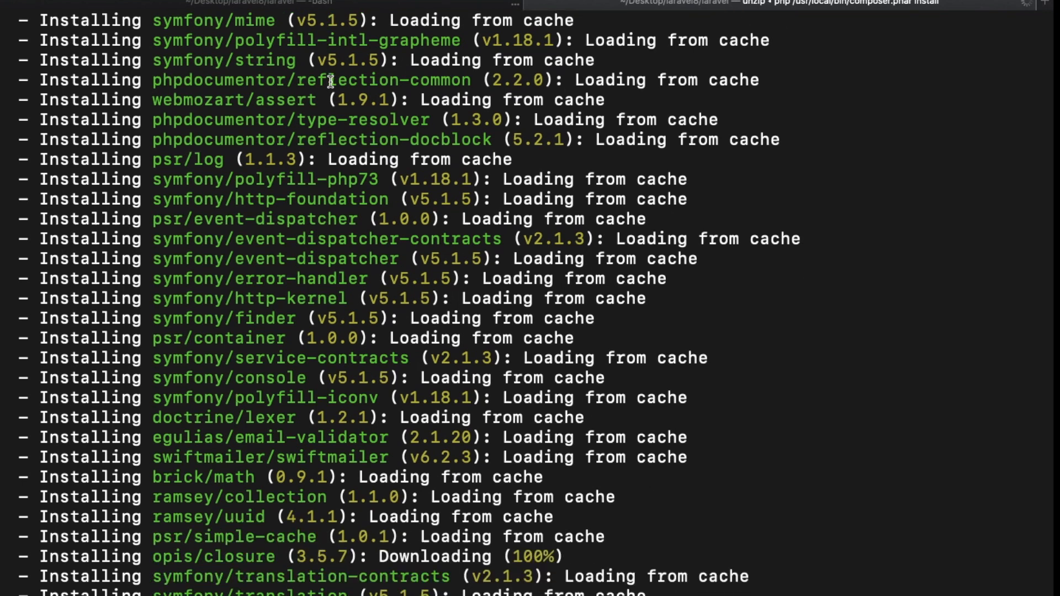
{"action": "scroll", "scroll_direction": "down", "scroll_amount": 3}
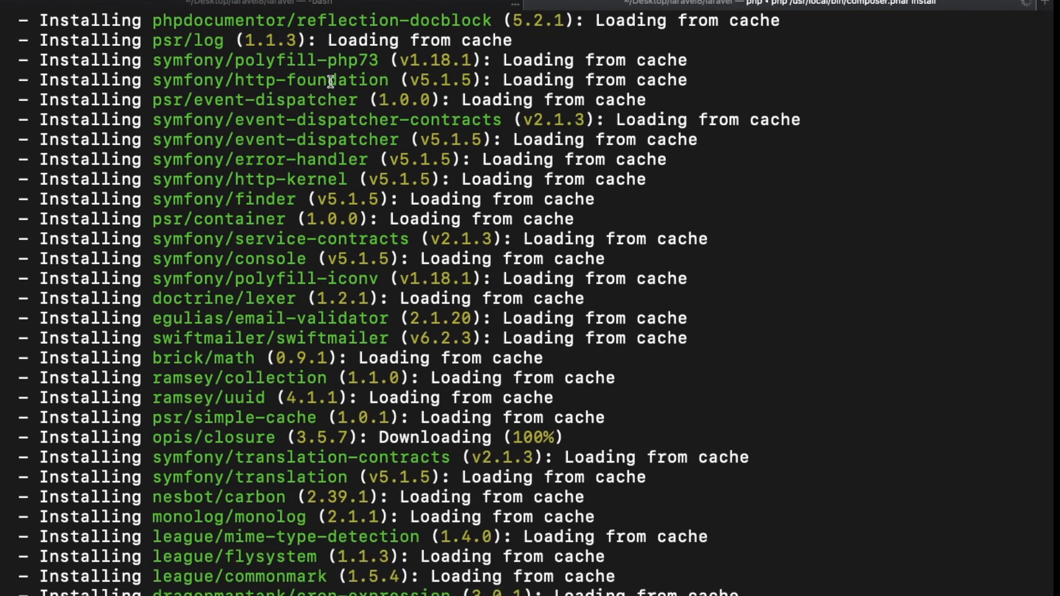
{"action": "scroll", "scroll_direction": "down", "scroll_amount": 3}
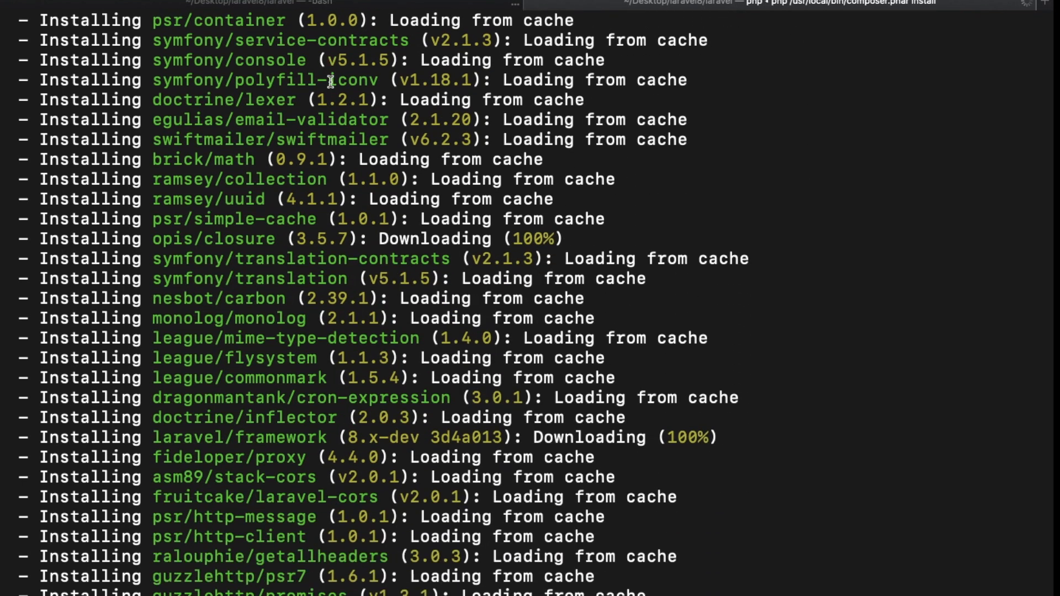
{"action": "scroll", "scroll_direction": "down", "scroll_amount": 3}
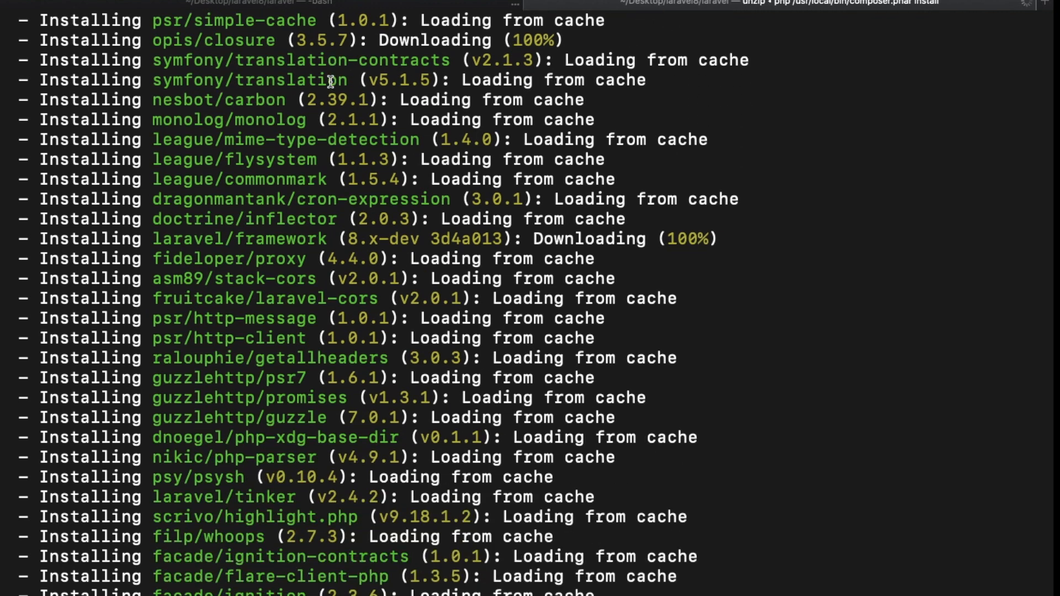
{"action": "scroll", "scroll_direction": "down", "scroll_amount": 3}
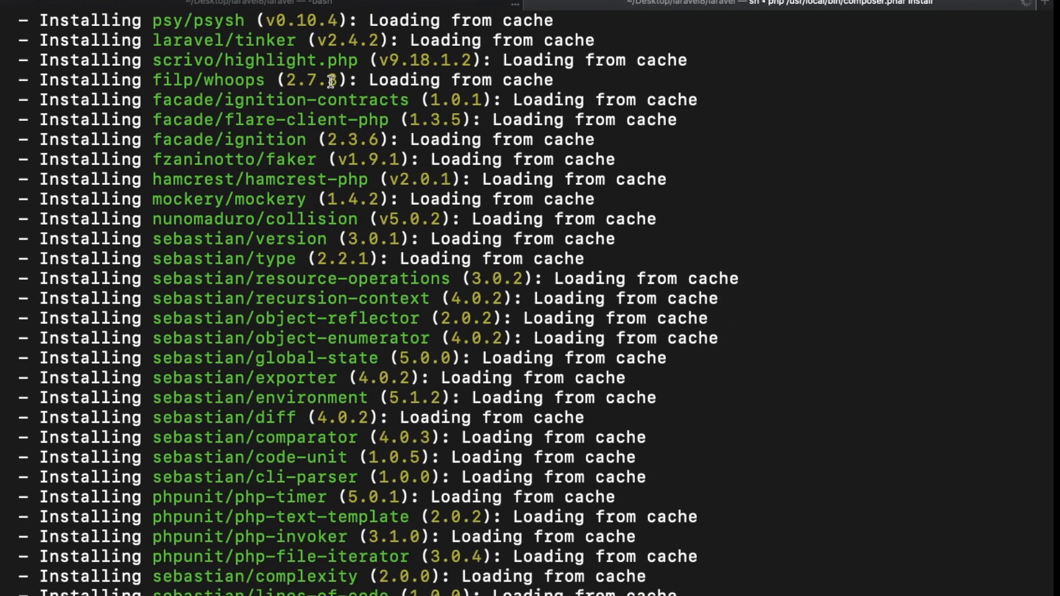
{"action": "scroll", "scroll_direction": "down", "scroll_amount": 3}
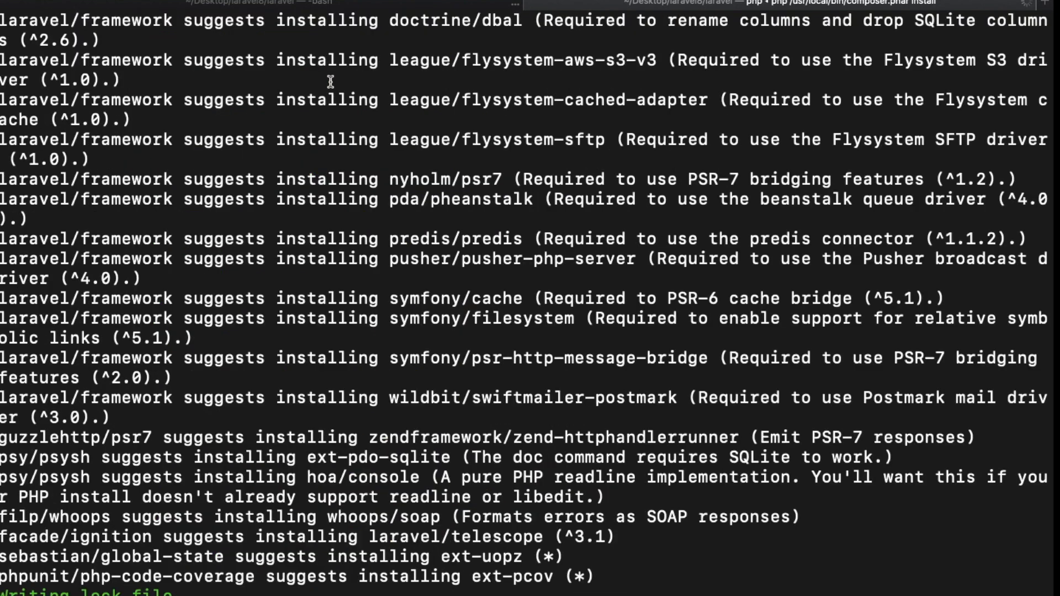
{"action": "scroll", "scroll_direction": "down", "scroll_amount": 3}
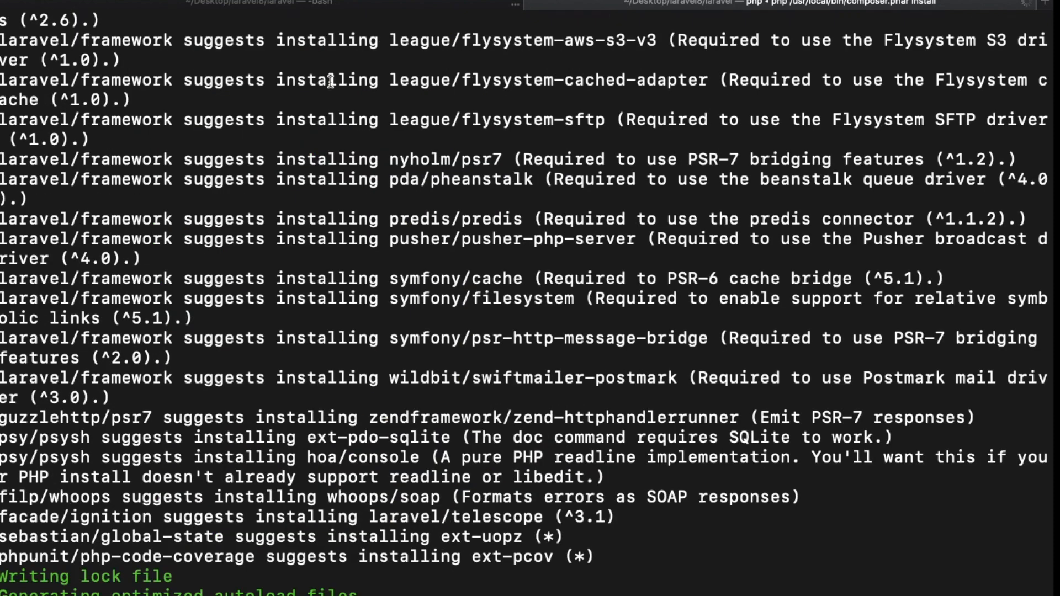
{"action": "scroll", "scroll_direction": "down", "scroll_amount": 3}
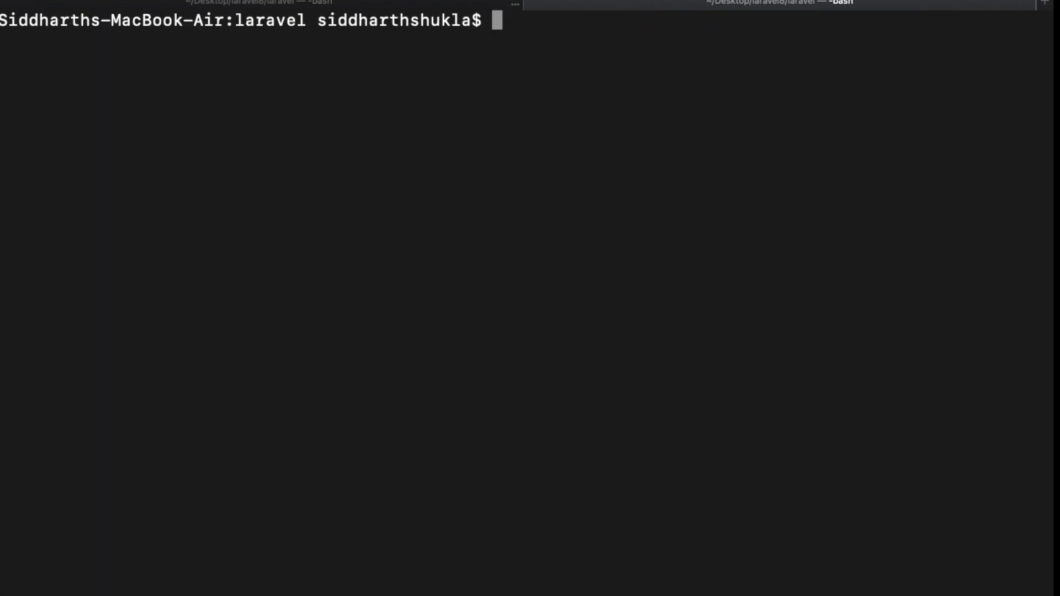
Step: Set the application key with 'php artisan key:generate'
{"action": "type", "text": "php a"}
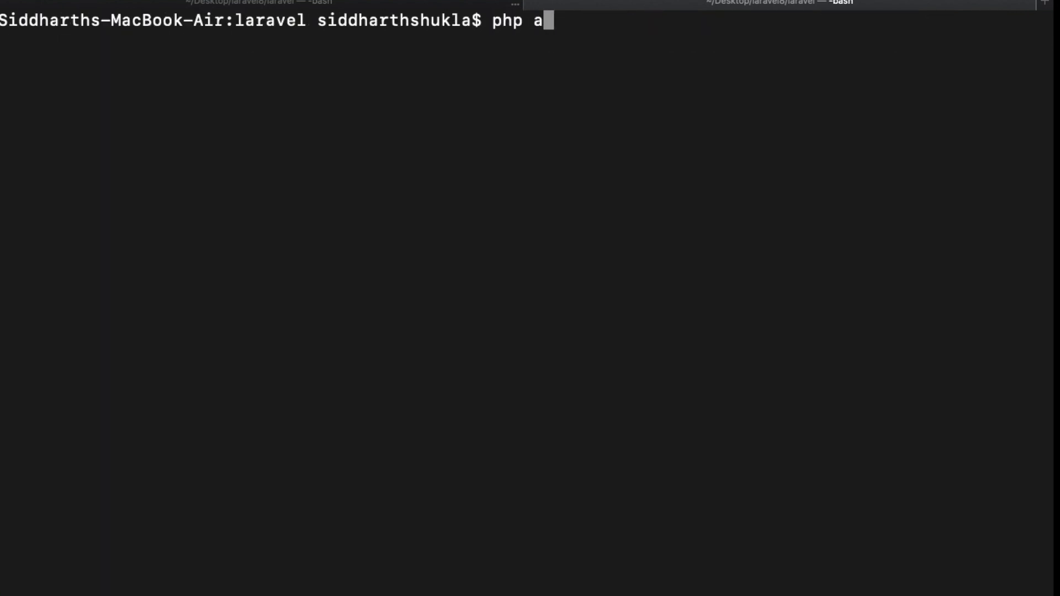
{"action": "type", "text": "rtisan ke"}
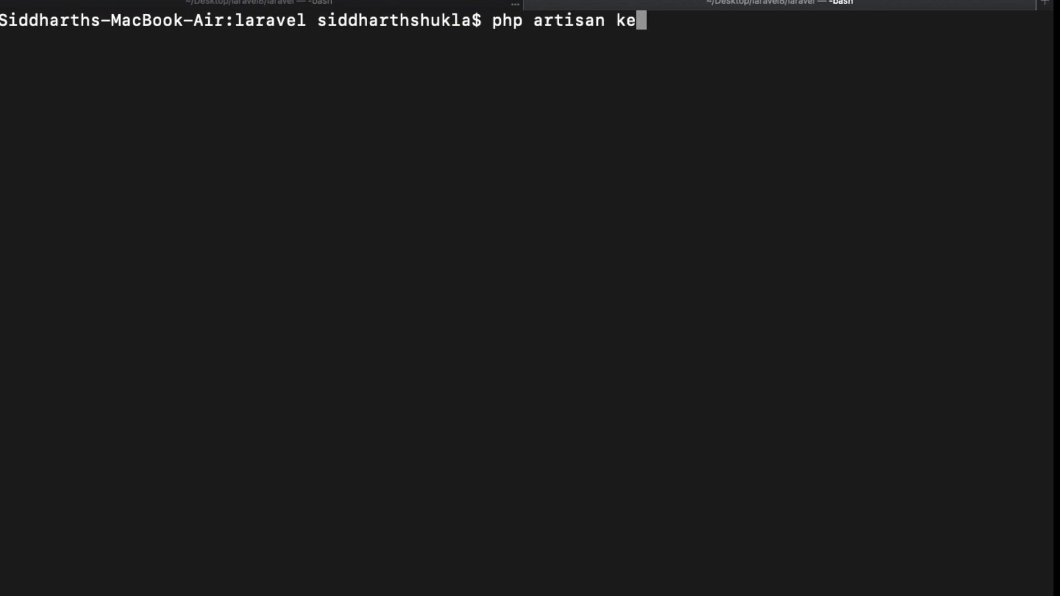
{"action": "type", "text": "y:generate"}
{"action": "type", "text": "p"}
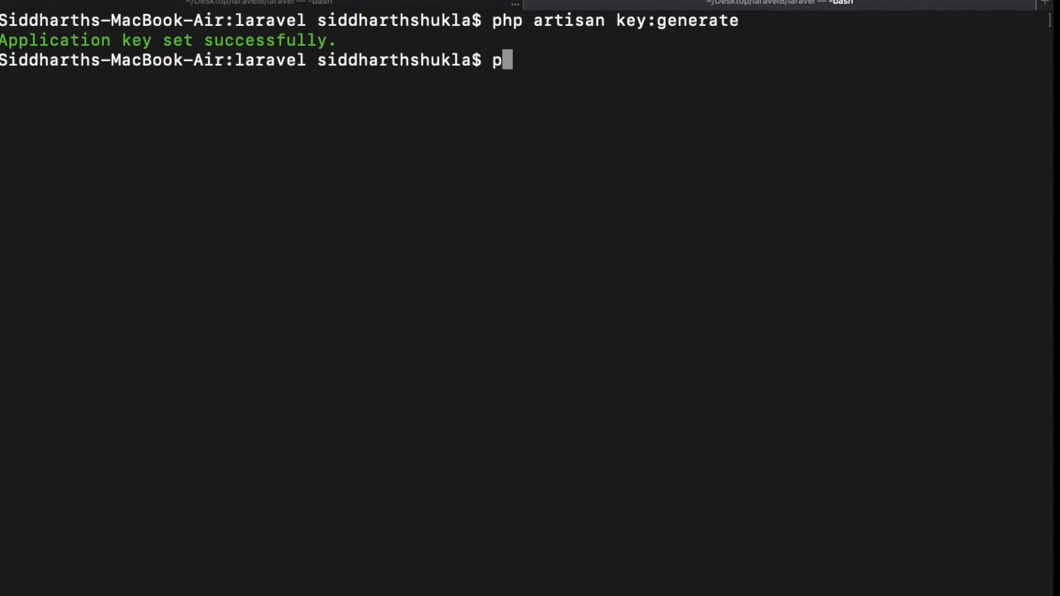
Step: Start the development server at 127.0.0.1:8000 with 'php artisan serve'
{"action": "type", "text": "hp art"}
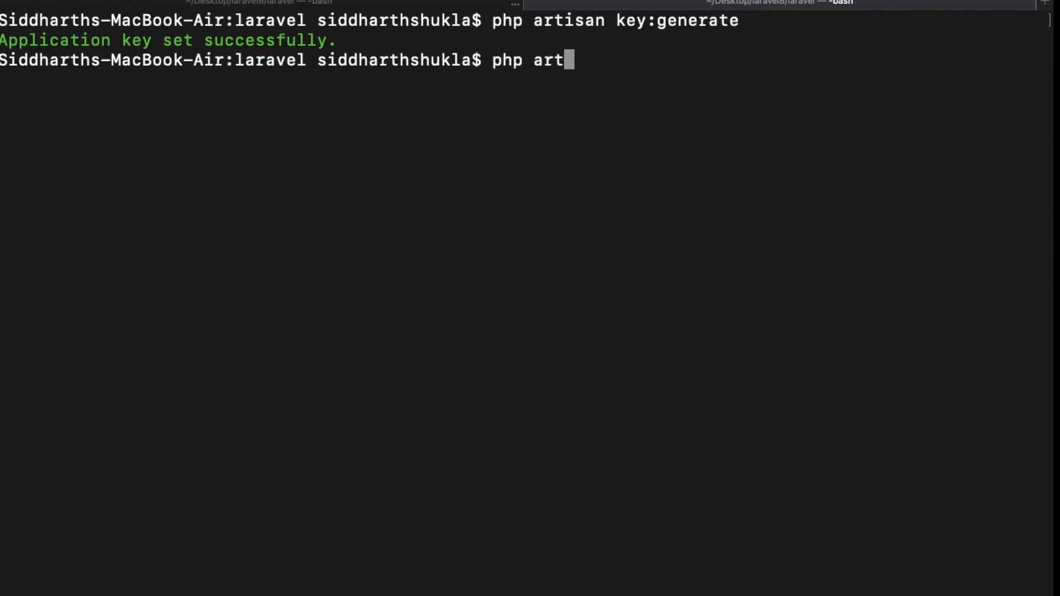
{"action": "type", "text": "isan"}
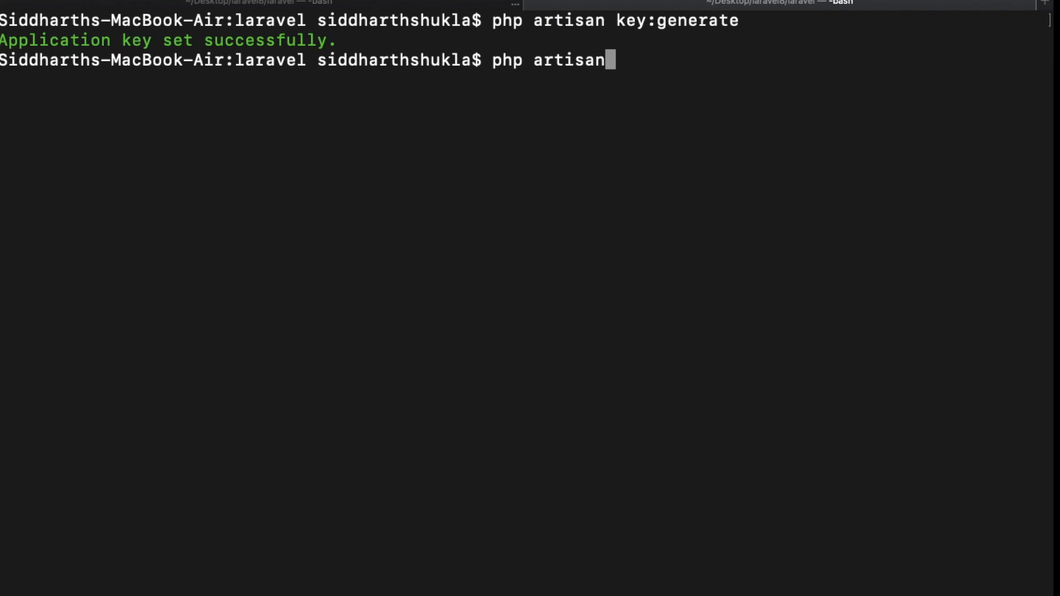
{"action": "type", "text": "serve"}
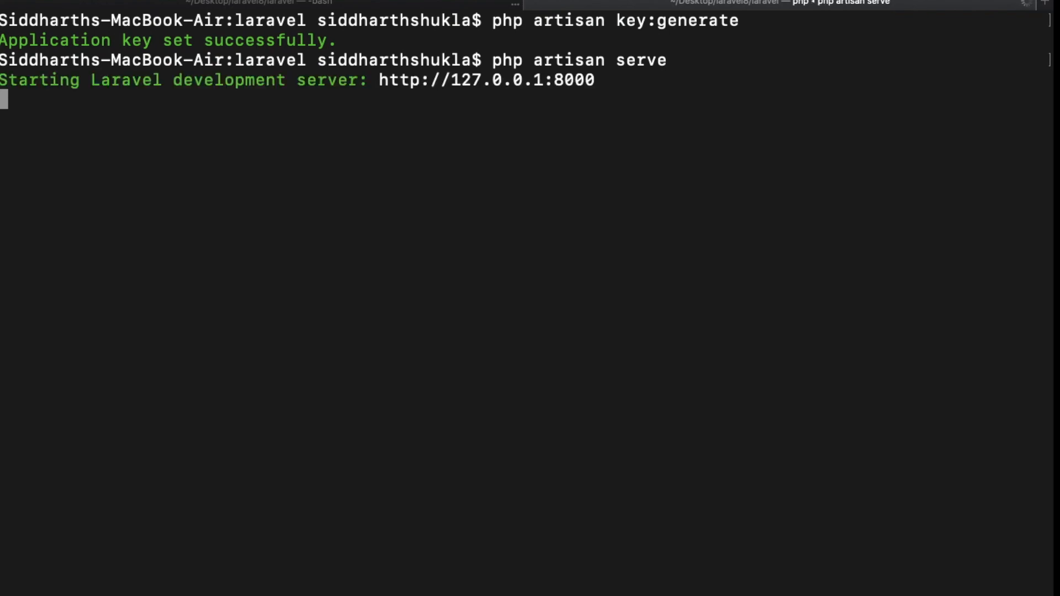
{"action": "mouse_move", "coordinate": [594, 83]}
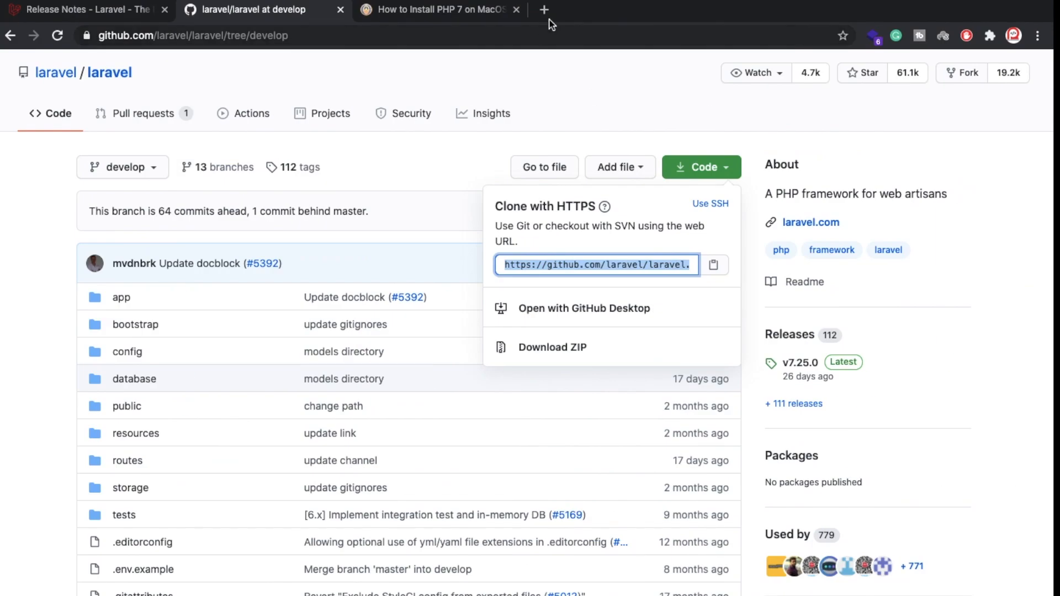
Step: Load 127.0.0.1:8000 in a new Chrome tab to see the Laravel welcome page
{"action": "left_click", "coordinate": [544, 10]}
{"action": "type", "text": "127.0.0.1:8000"}
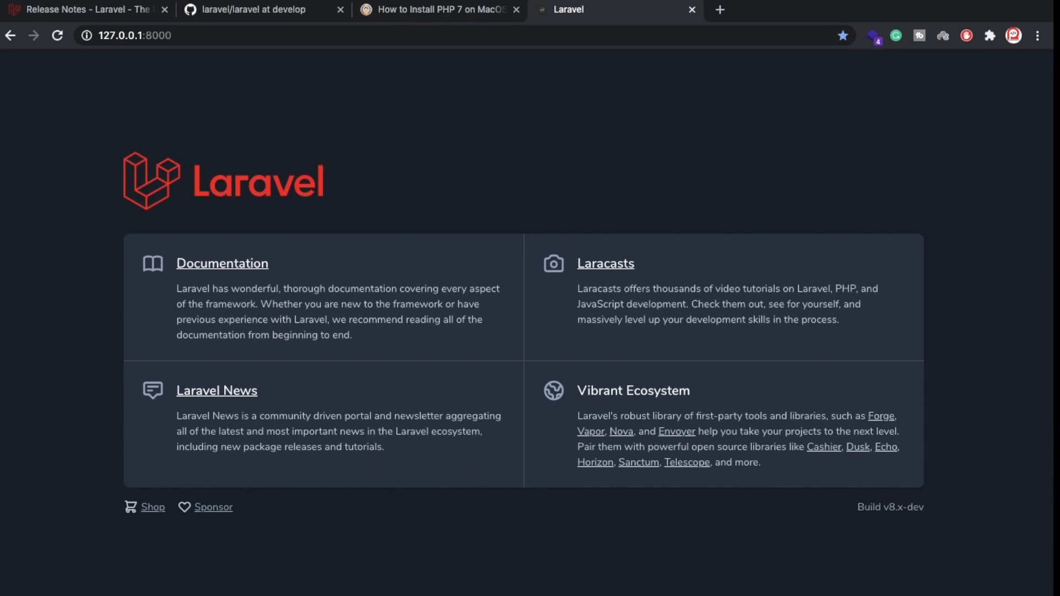
{"action": "scroll", "scroll_direction": "down", "scroll_amount": 3}
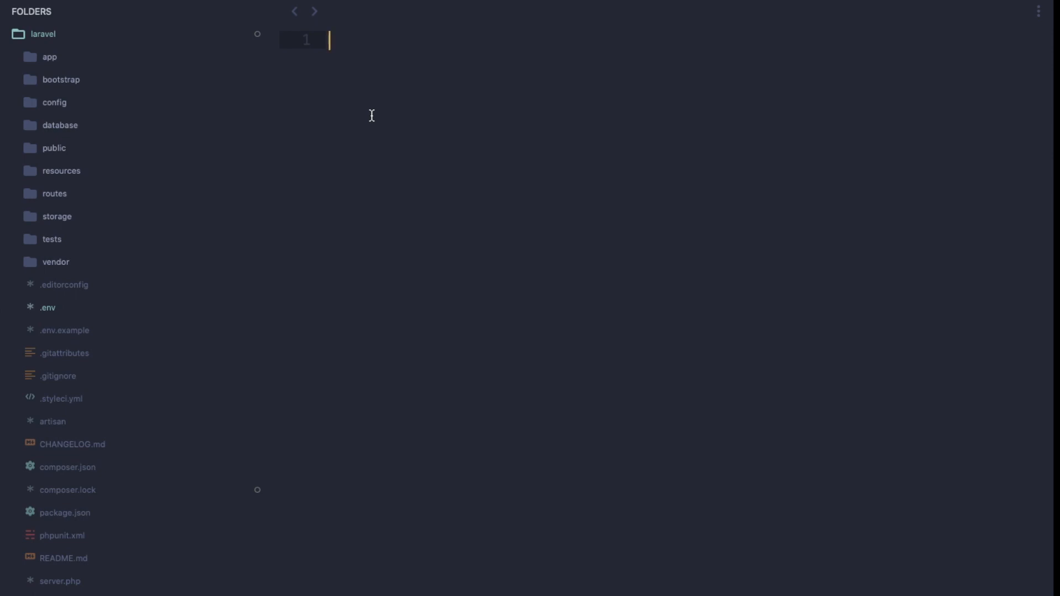
{"action": "mouse_move", "coordinate": [91, 242]}
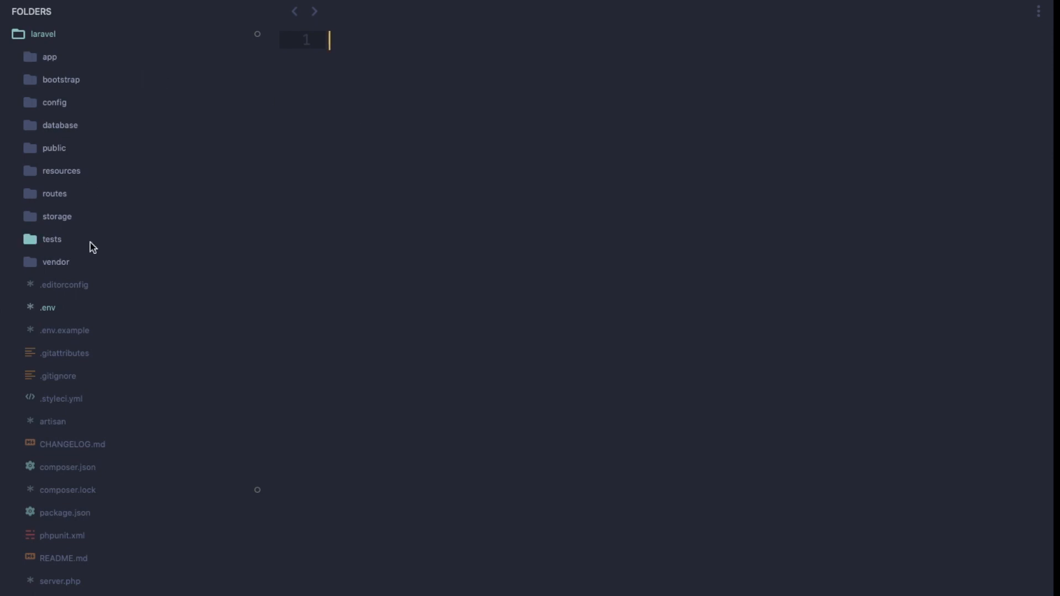
Step: Expand the app folder and browse its Models and Http subfolders
{"action": "left_click", "coordinate": [49, 56]}
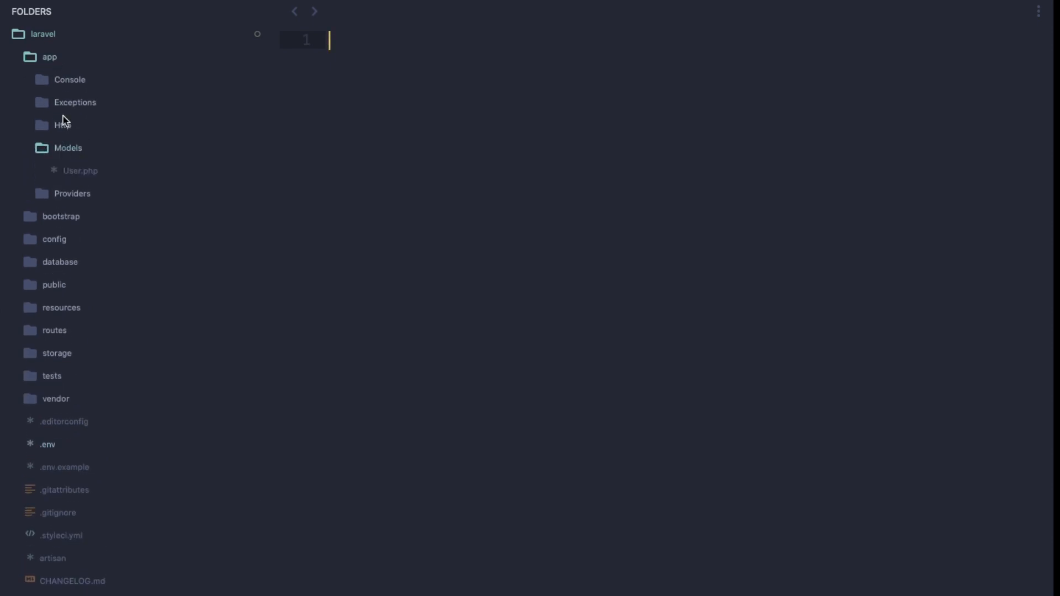
{"action": "left_click", "coordinate": [67, 147]}
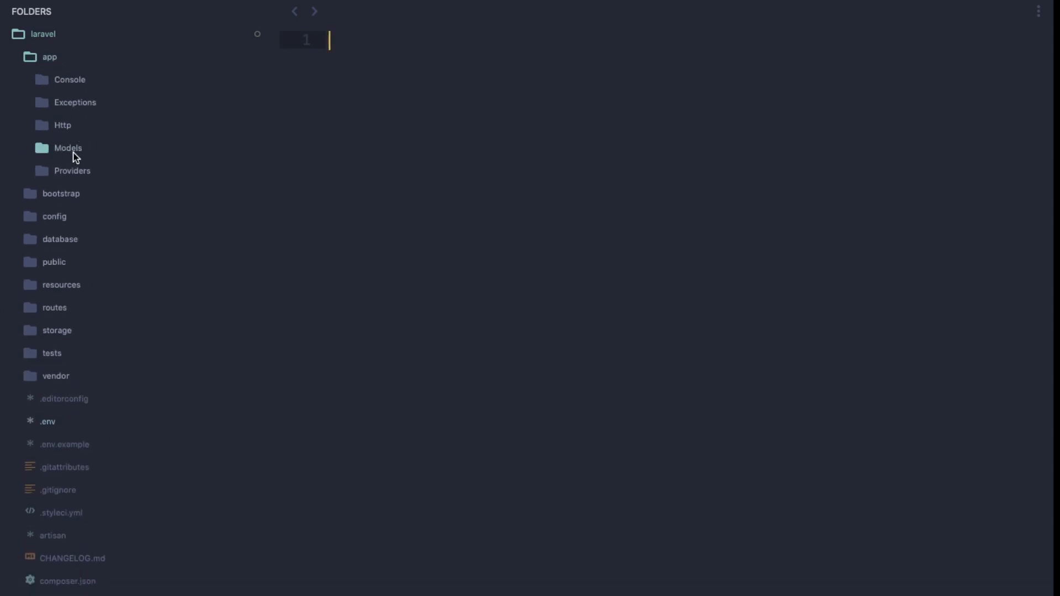
{"action": "left_click", "coordinate": [68, 148]}
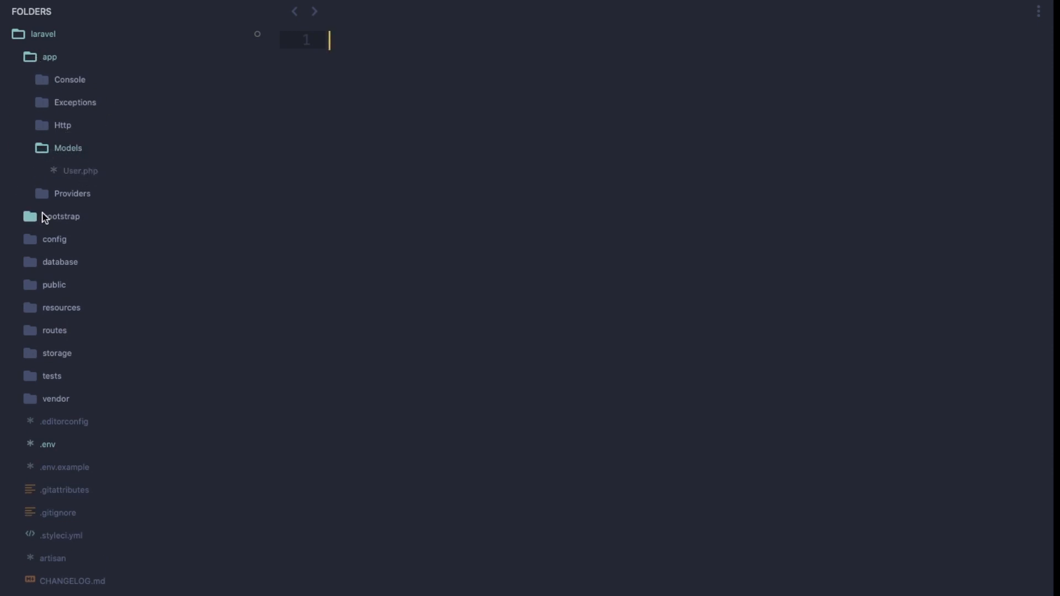
{"action": "left_click", "coordinate": [80, 170]}
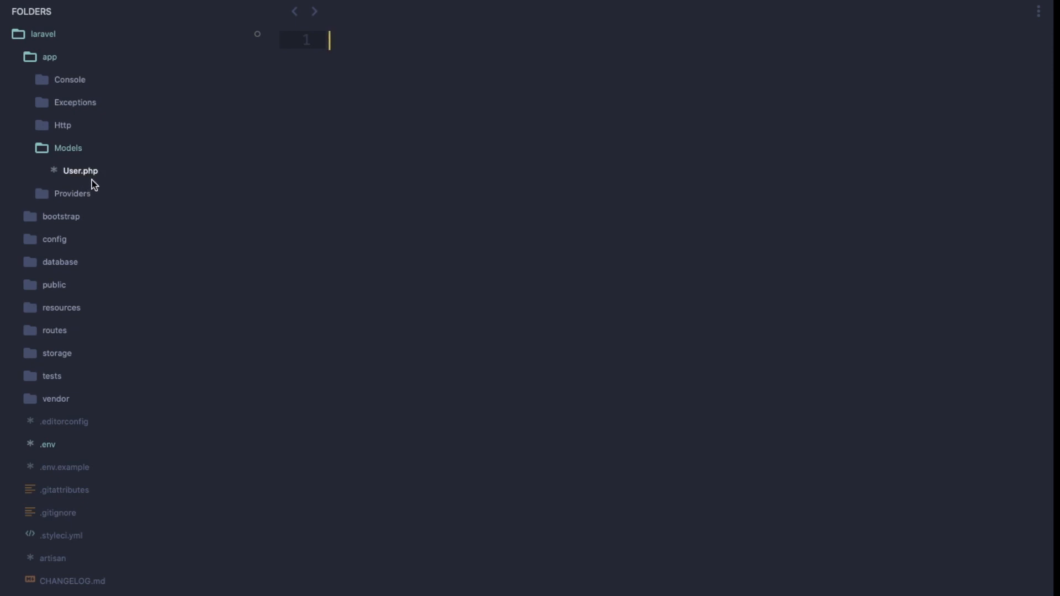
{"action": "mouse_move", "coordinate": [67, 158]}
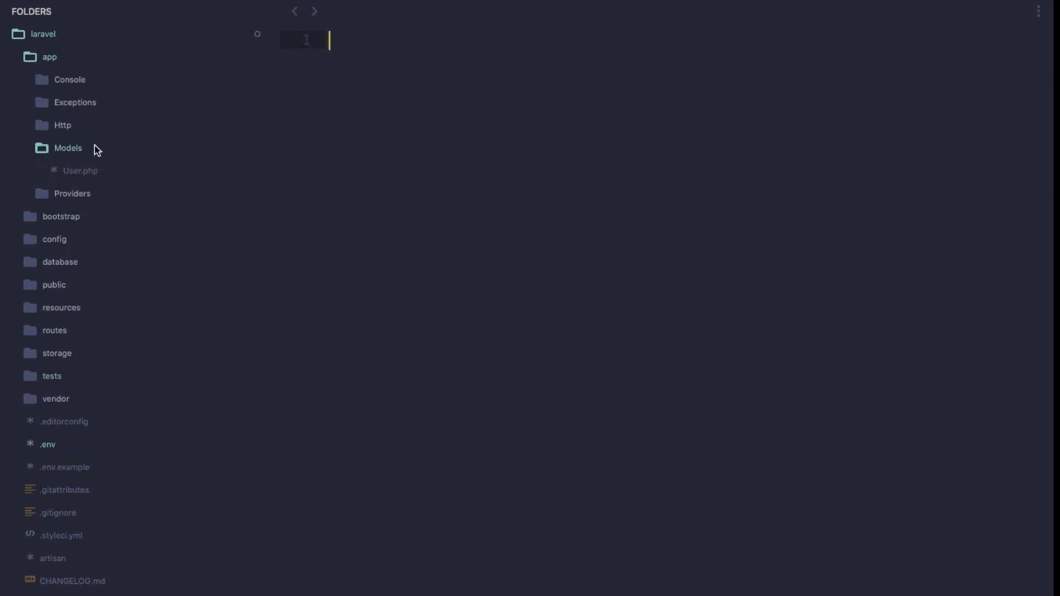
{"action": "mouse_move", "coordinate": [62, 125]}
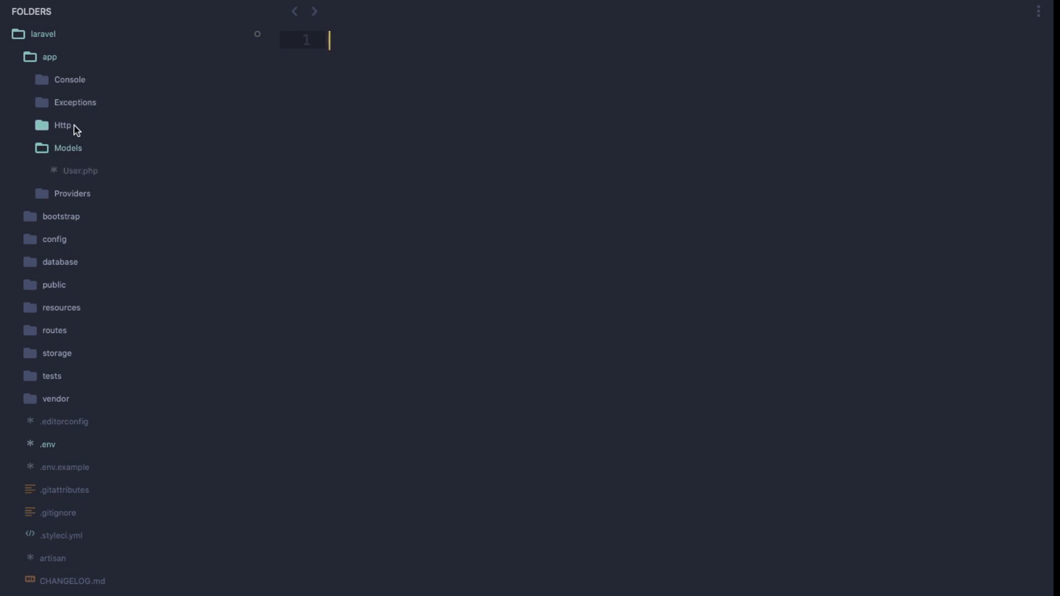
{"action": "left_click", "coordinate": [62, 125]}
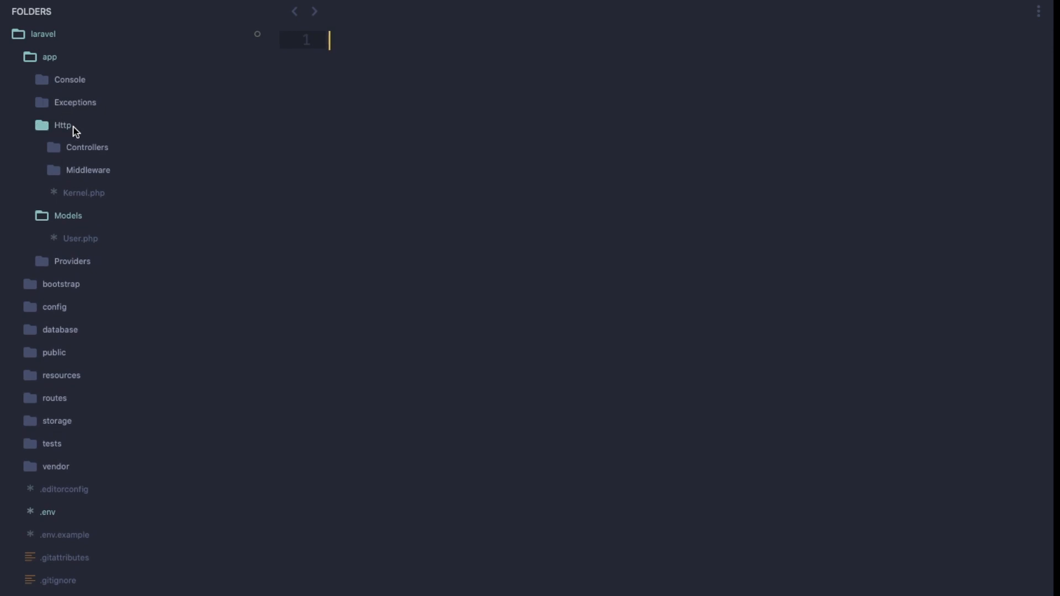
Step: Collapse app and expand resources > views to reveal welcome.blade.php
{"action": "left_click", "coordinate": [48, 56]}
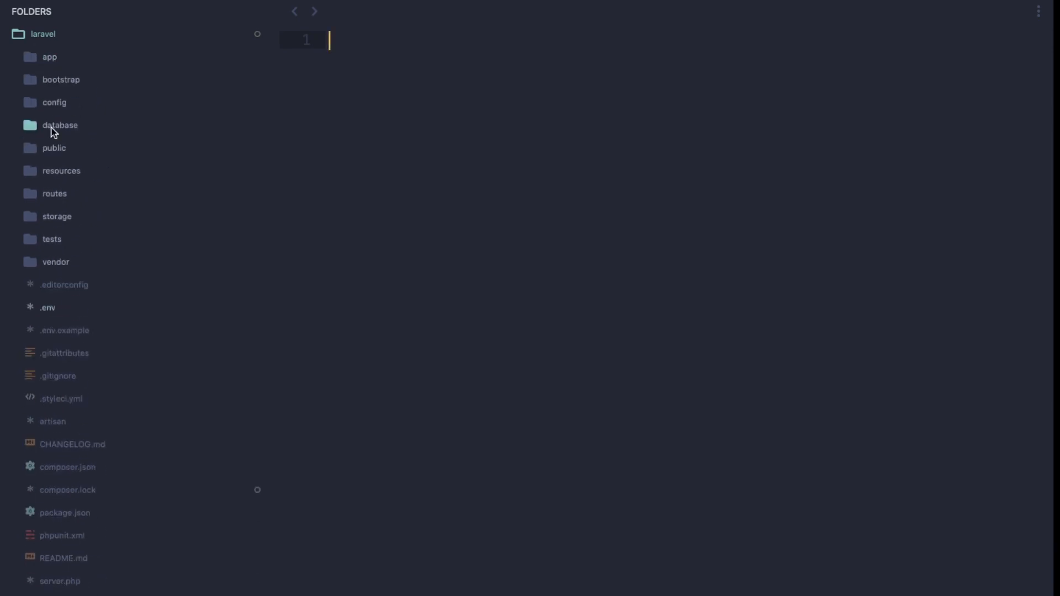
{"action": "left_click", "coordinate": [61, 170]}
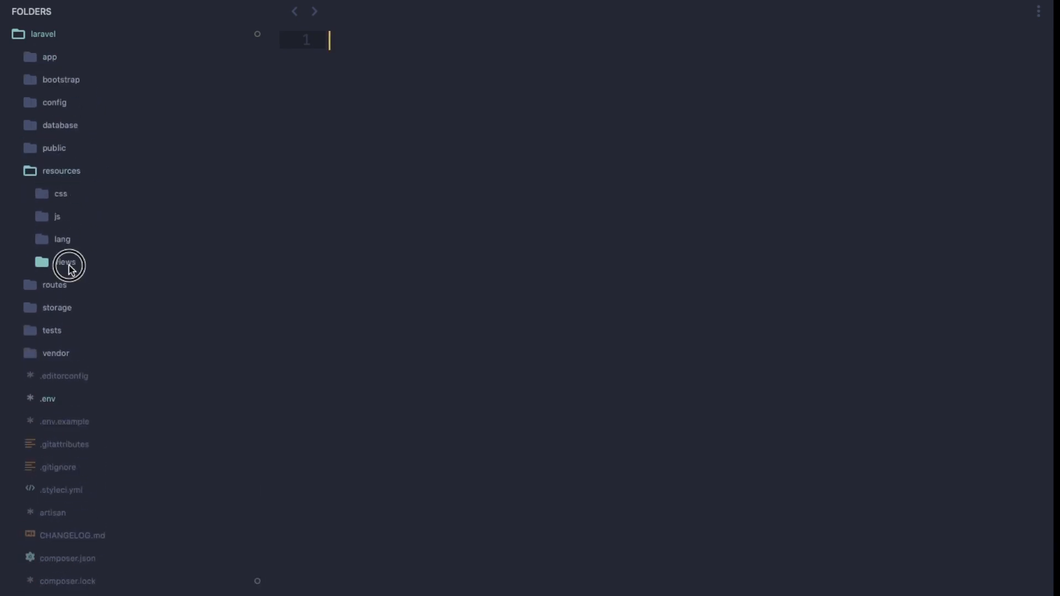
{"action": "left_click", "coordinate": [65, 263]}
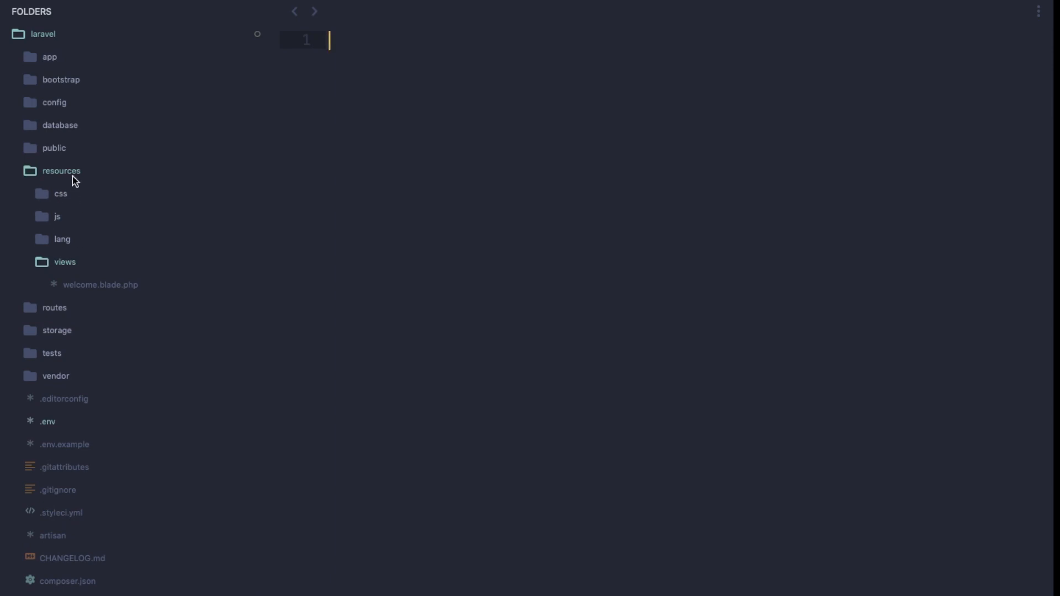
Step: Edit welcome.blade.php so its title reads 'Laravel 8' and check the Chrome tab shows it
{"action": "left_click", "coordinate": [101, 285]}
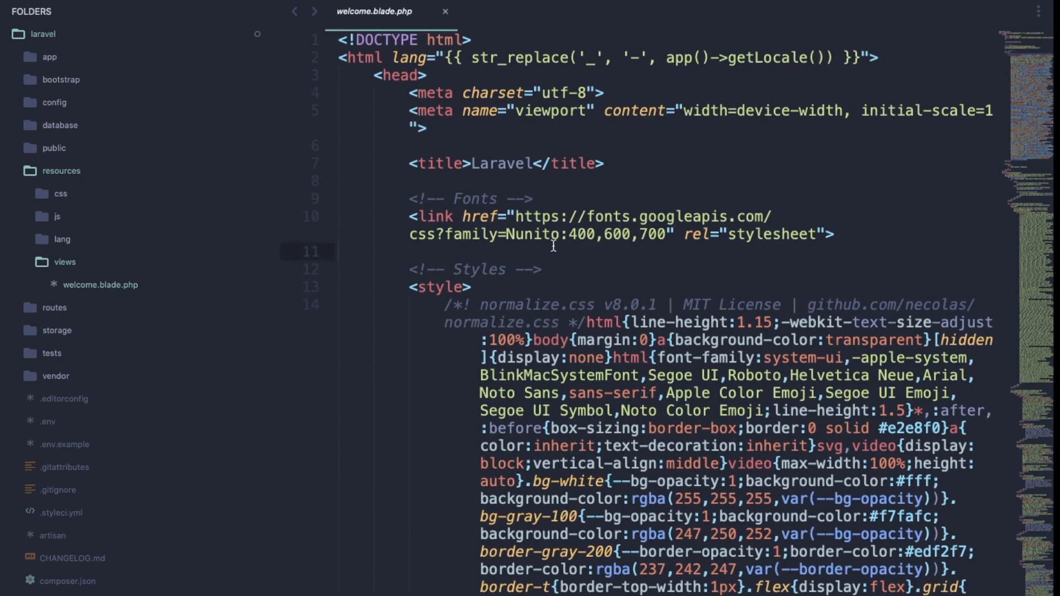
{"action": "scroll", "scroll_direction": "down", "scroll_amount": 3}
{"action": "type", "text": " 8"}
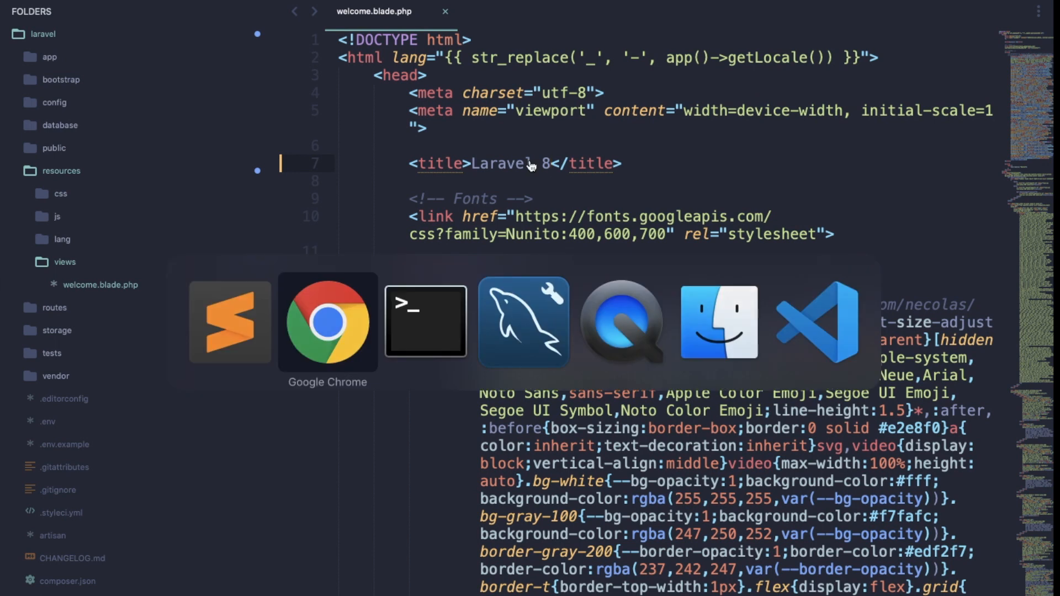
{"action": "left_click", "coordinate": [327, 321]}
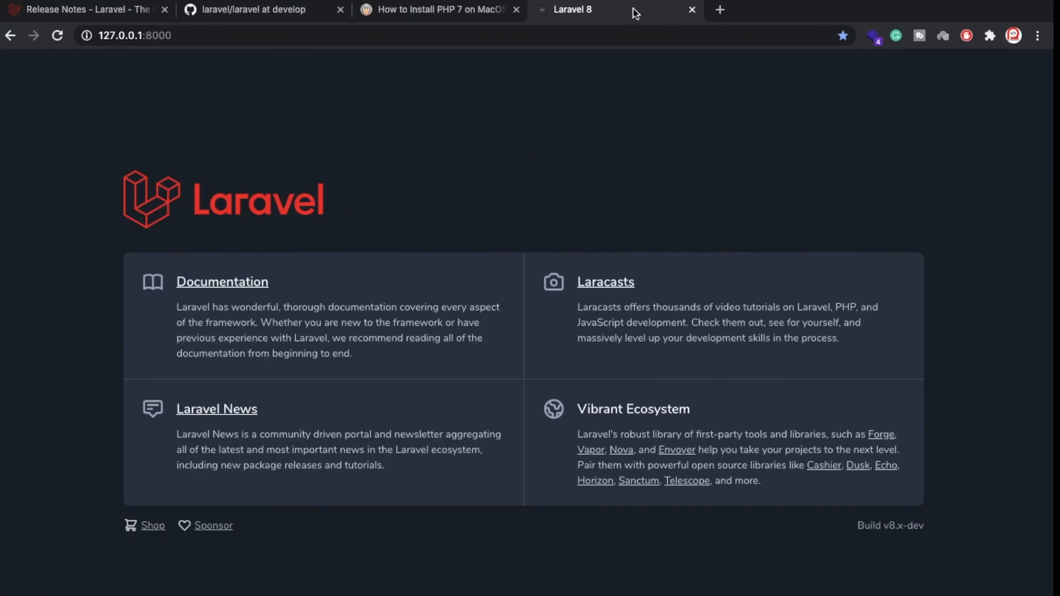
{"action": "mouse_move", "coordinate": [529, 195]}
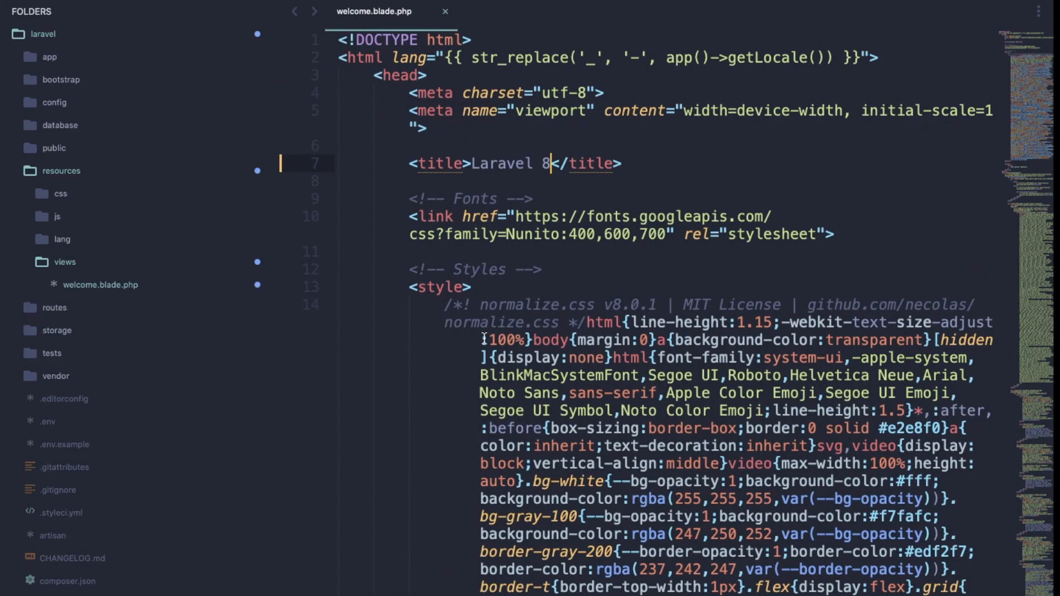
{"action": "mouse_move", "coordinate": [63, 173]}
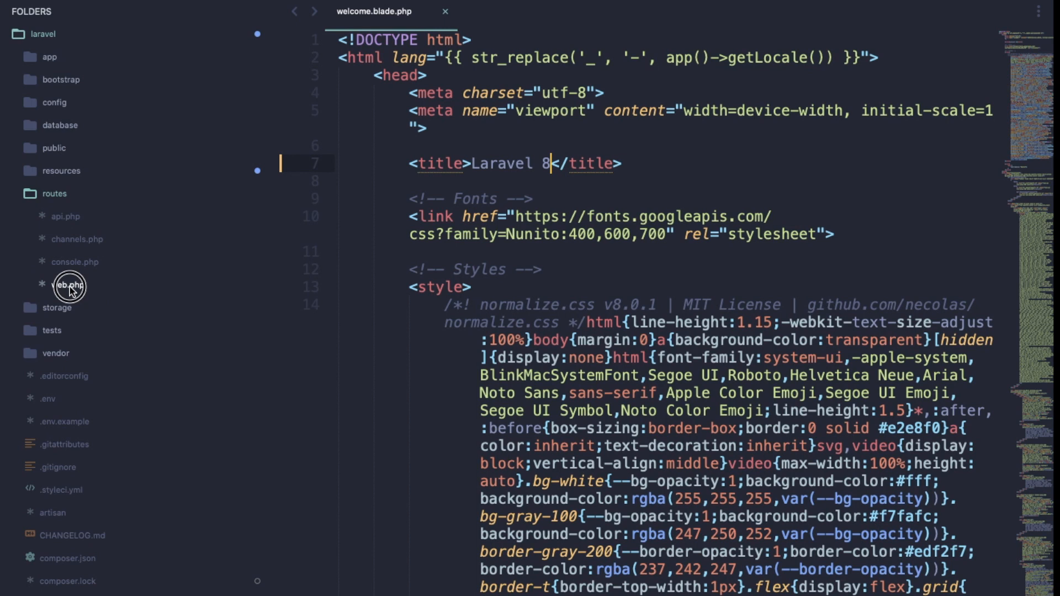
Step: View routes/web.php and the '/' route that returns the welcome view
{"action": "left_click", "coordinate": [67, 284]}
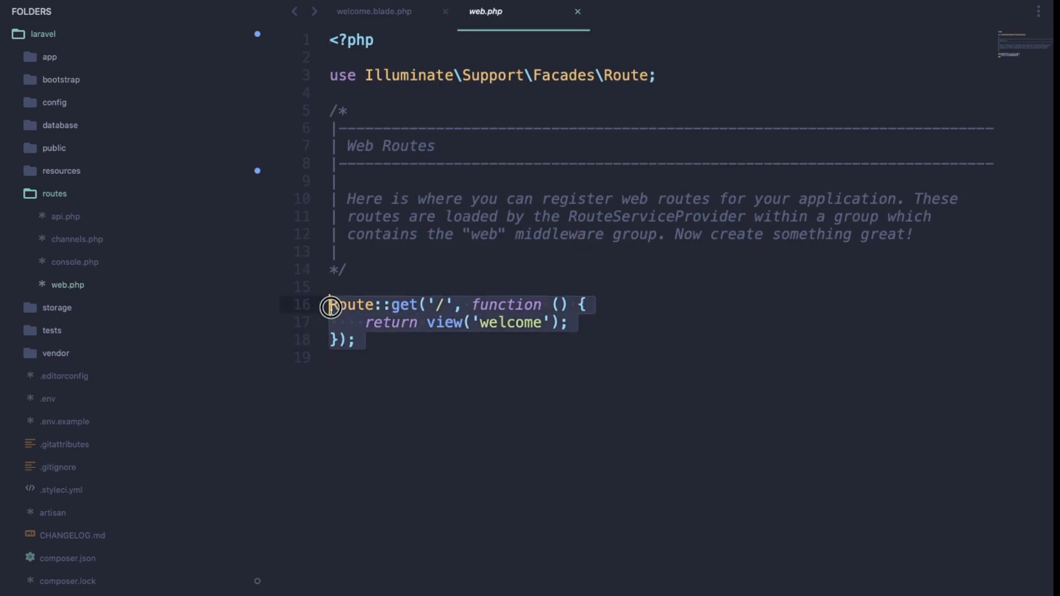
{"action": "left_click", "coordinate": [435, 304]}
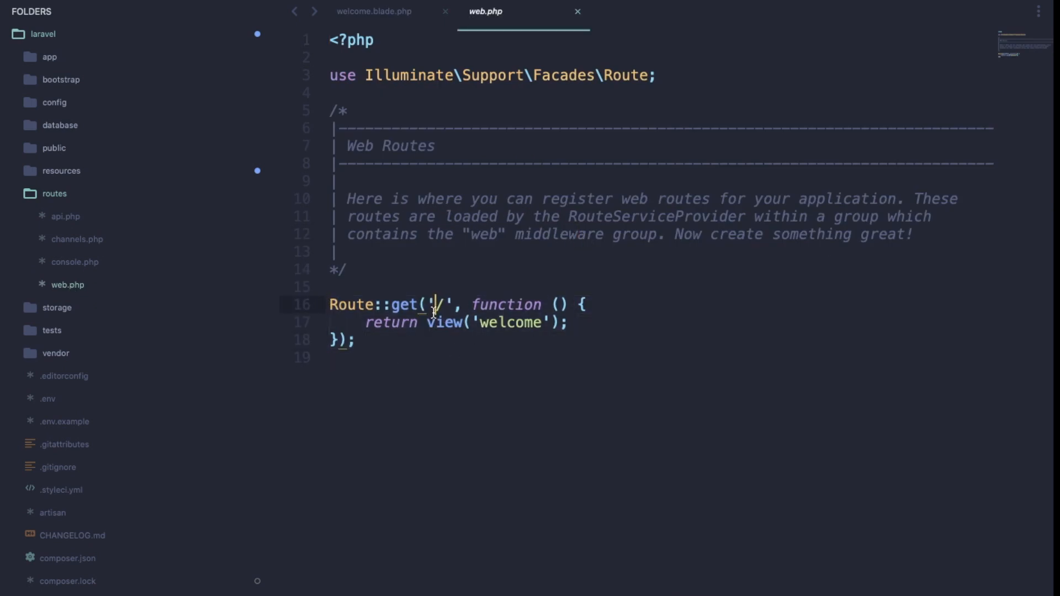
{"action": "mouse_move", "coordinate": [432, 314]}
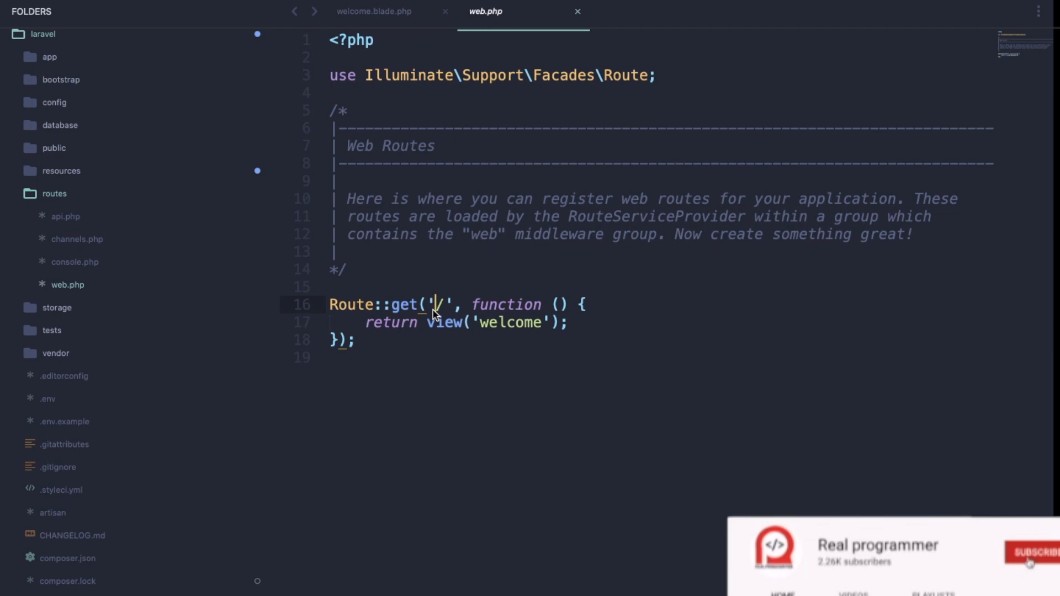
{"action": "left_click", "coordinate": [1028, 554]}
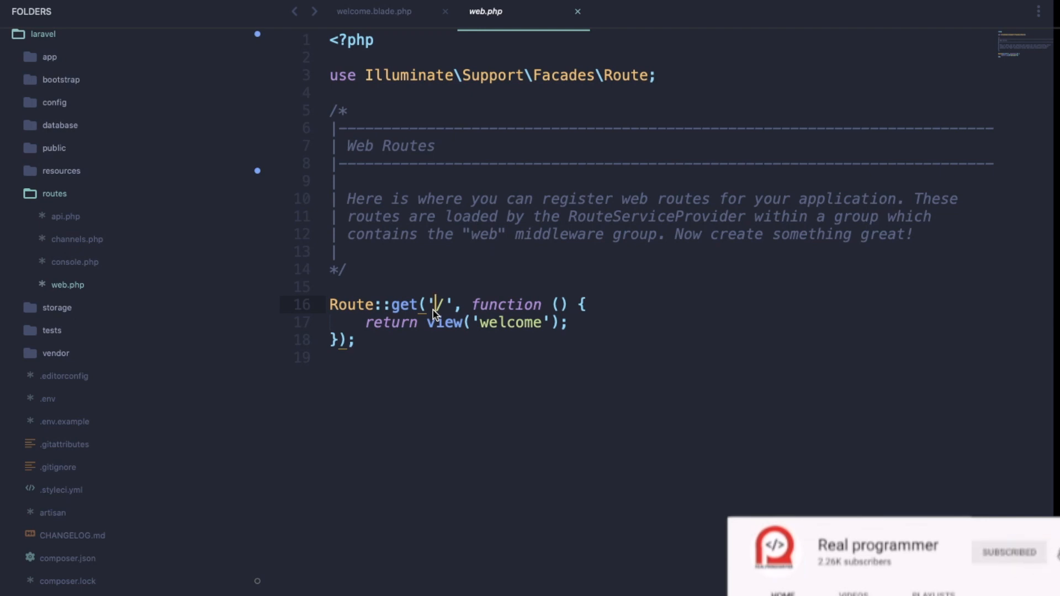